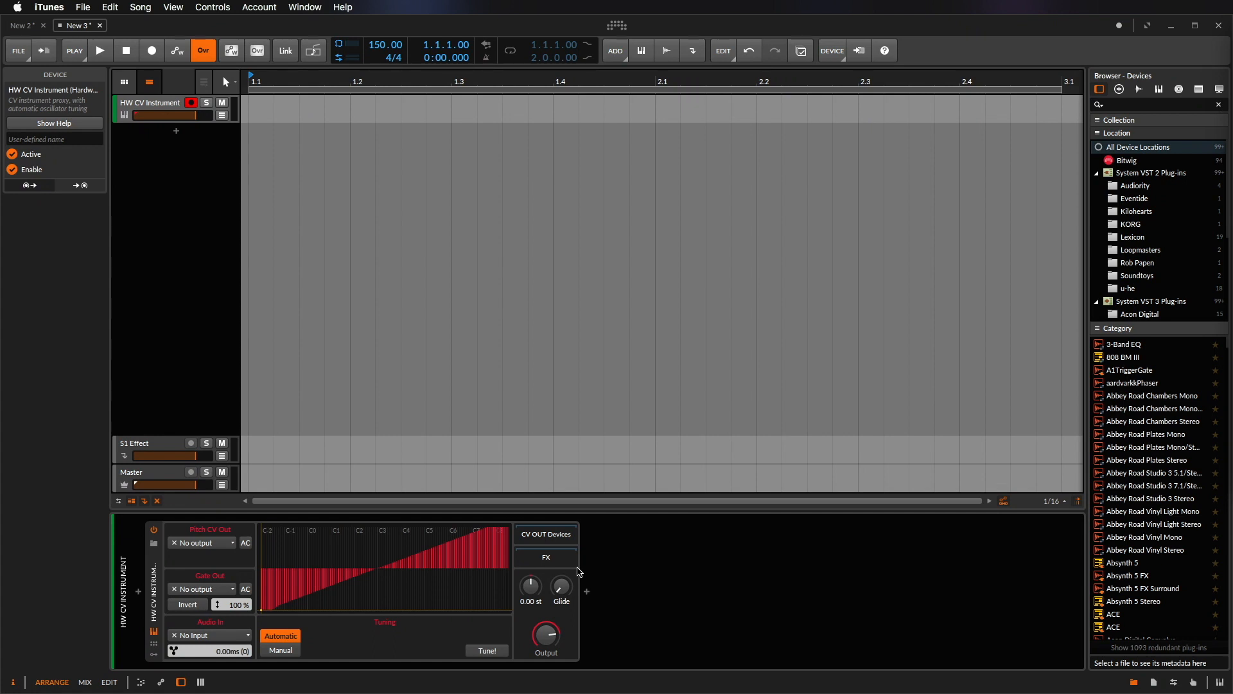
pyautogui.moveTo(386, 572)
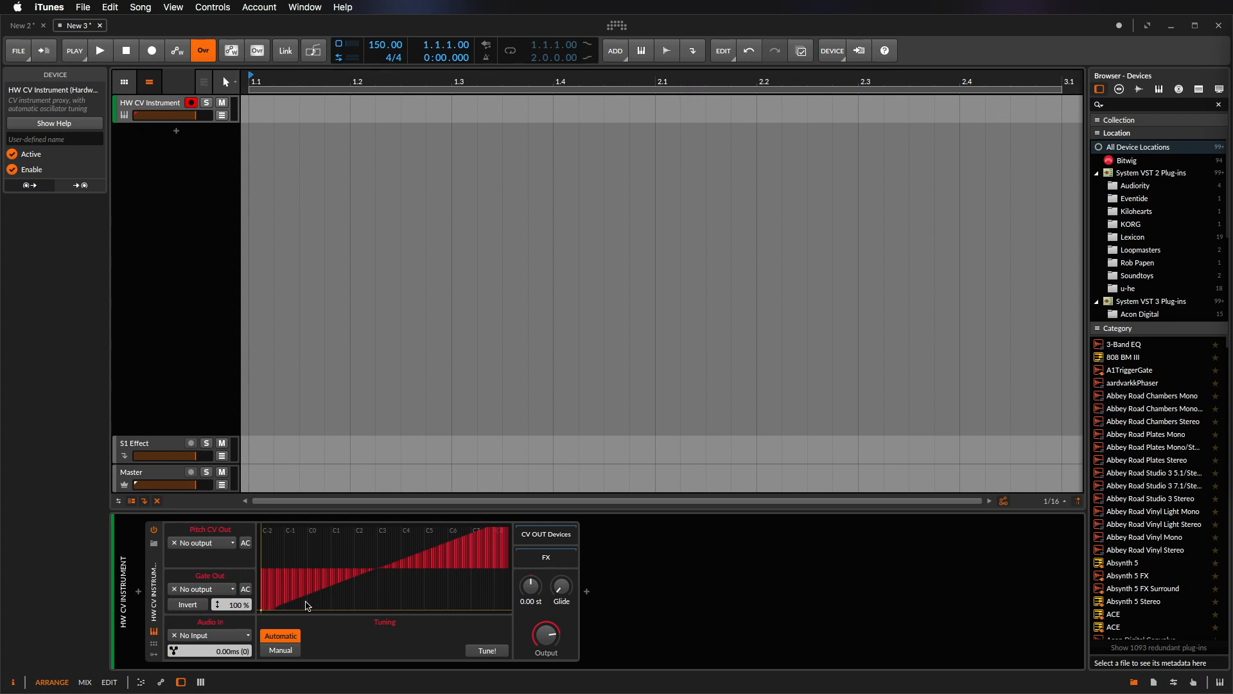
pyautogui.moveTo(194, 561)
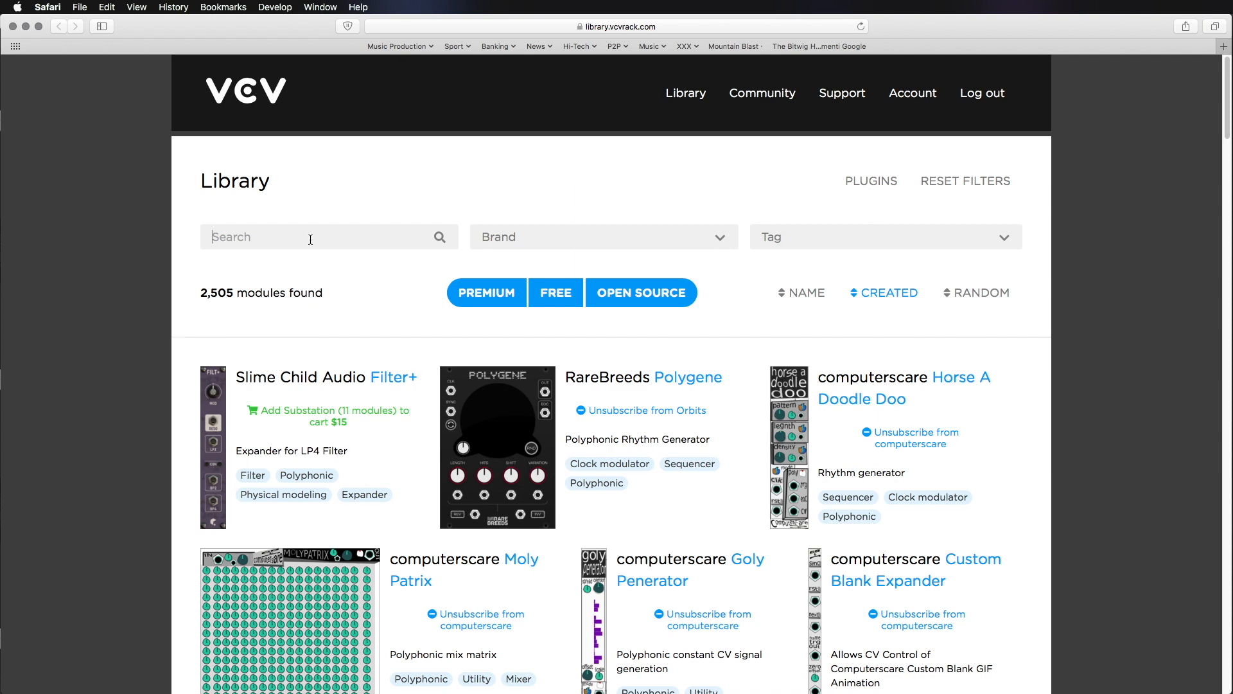
# - Filter the VCV library for modules matching 'jack'
pyautogui.write('jack')
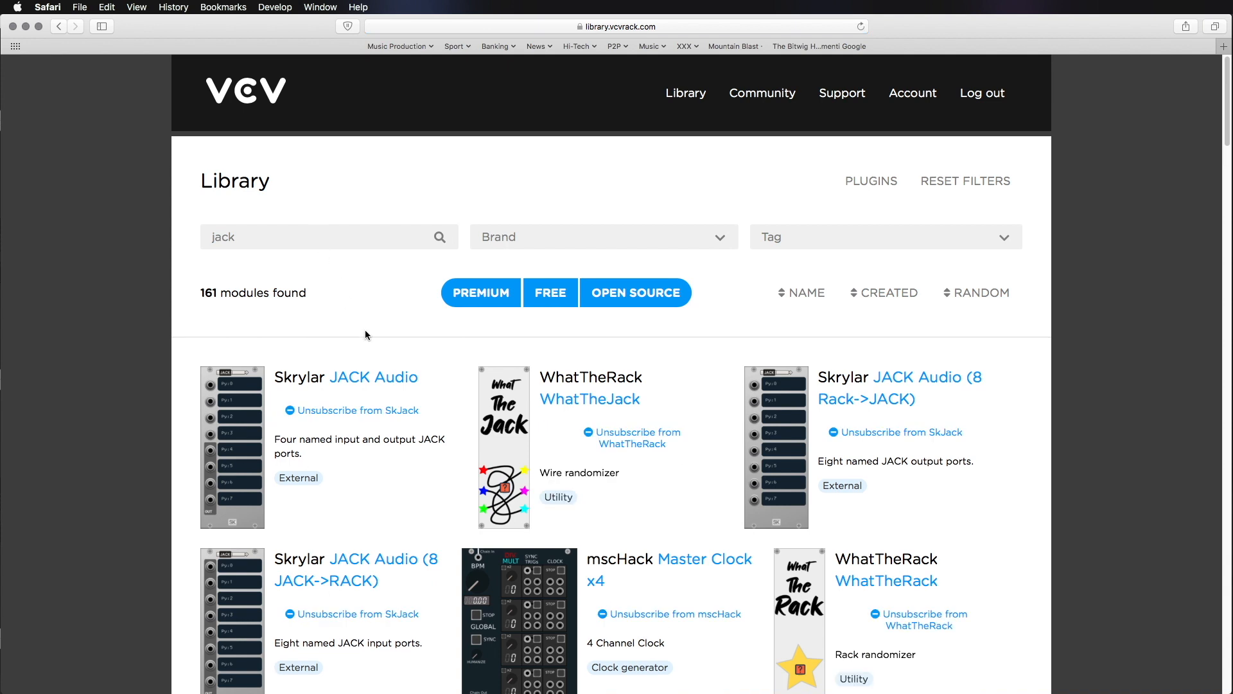
pyautogui.moveTo(360, 429)
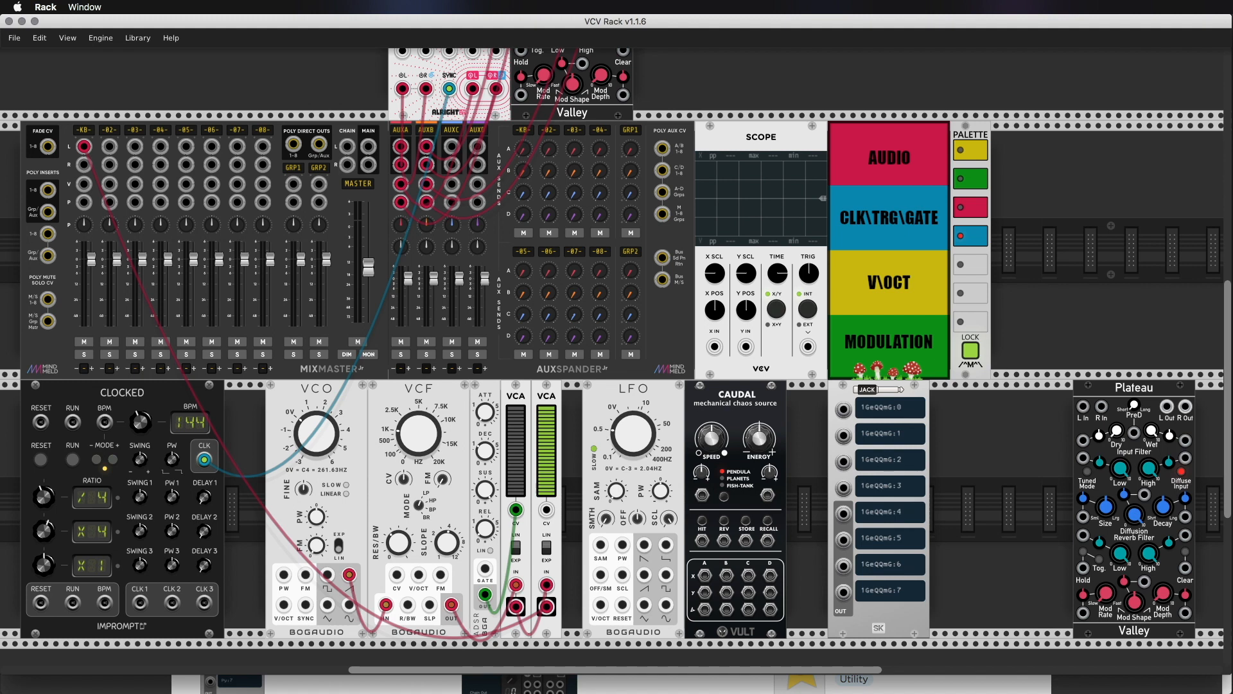
# - Name the JACK module's ports AudioL, AudioR, pitch and gate
pyautogui.click(890, 407)
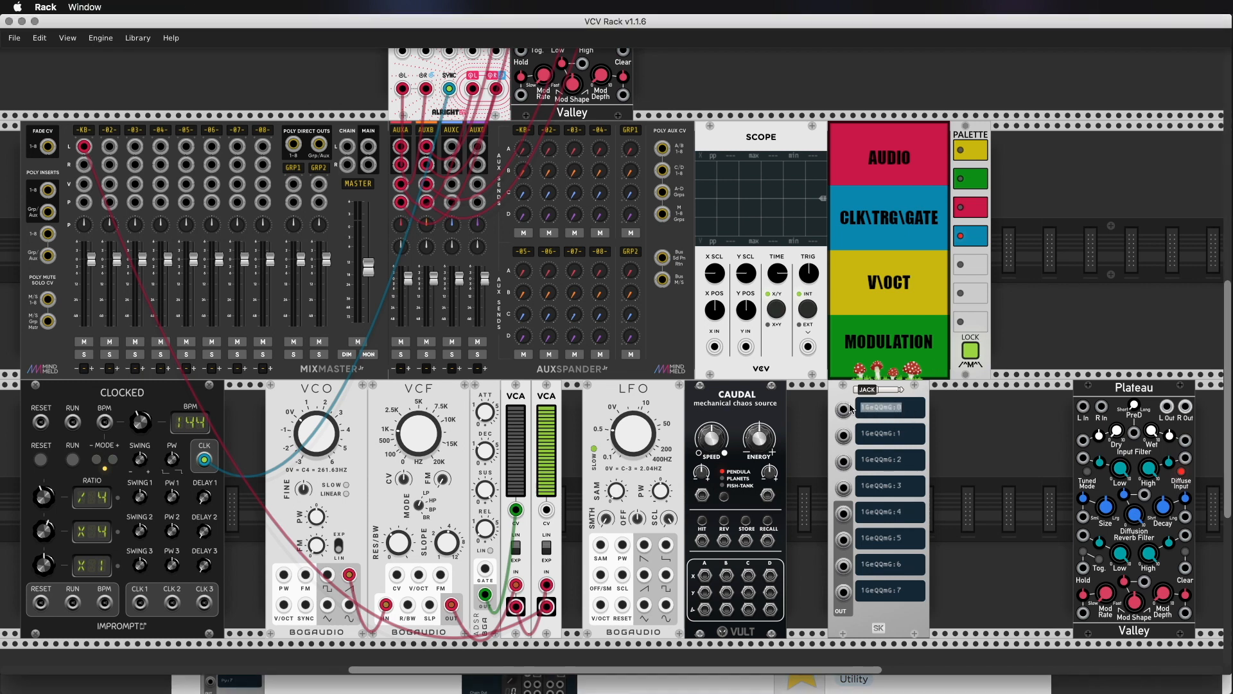
pyautogui.write('AudioR')
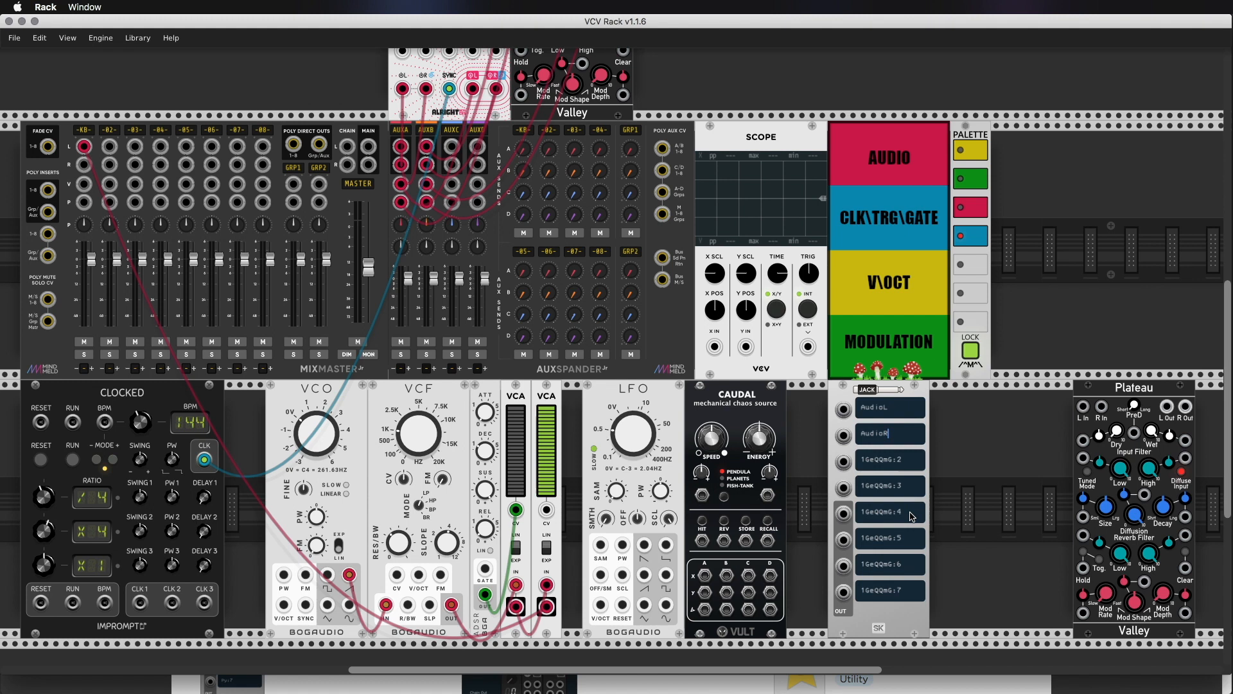
pyautogui.write('pitch')
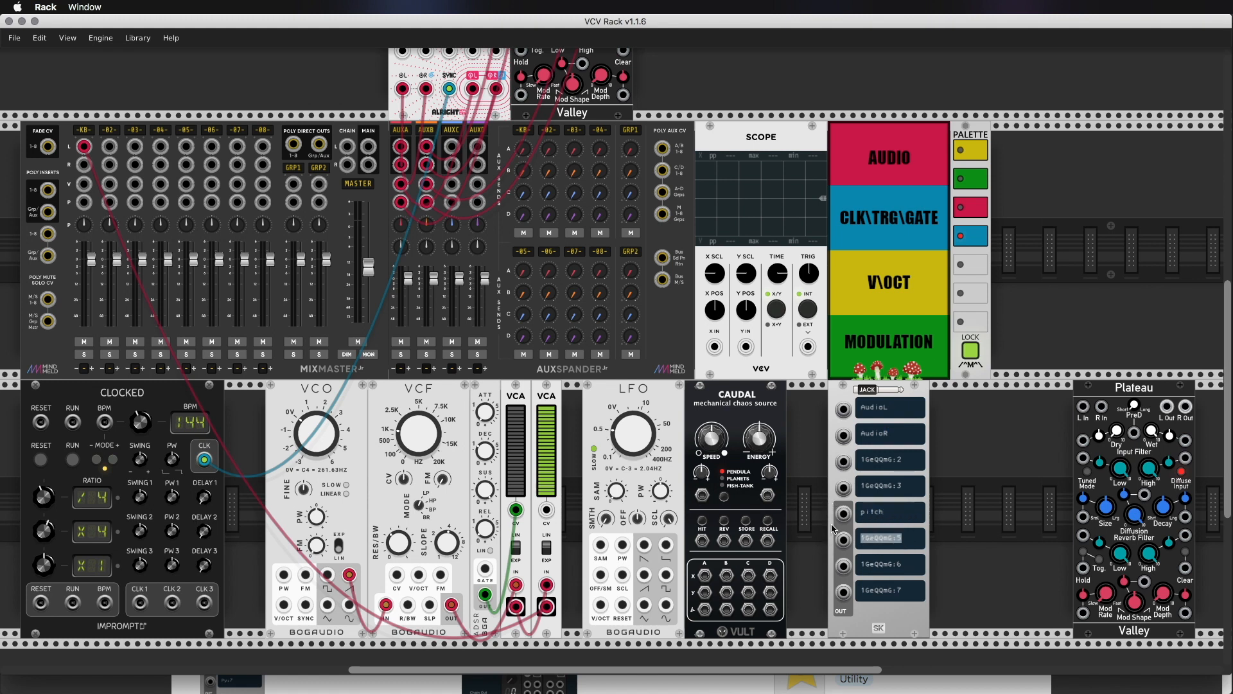
pyautogui.write('gate')
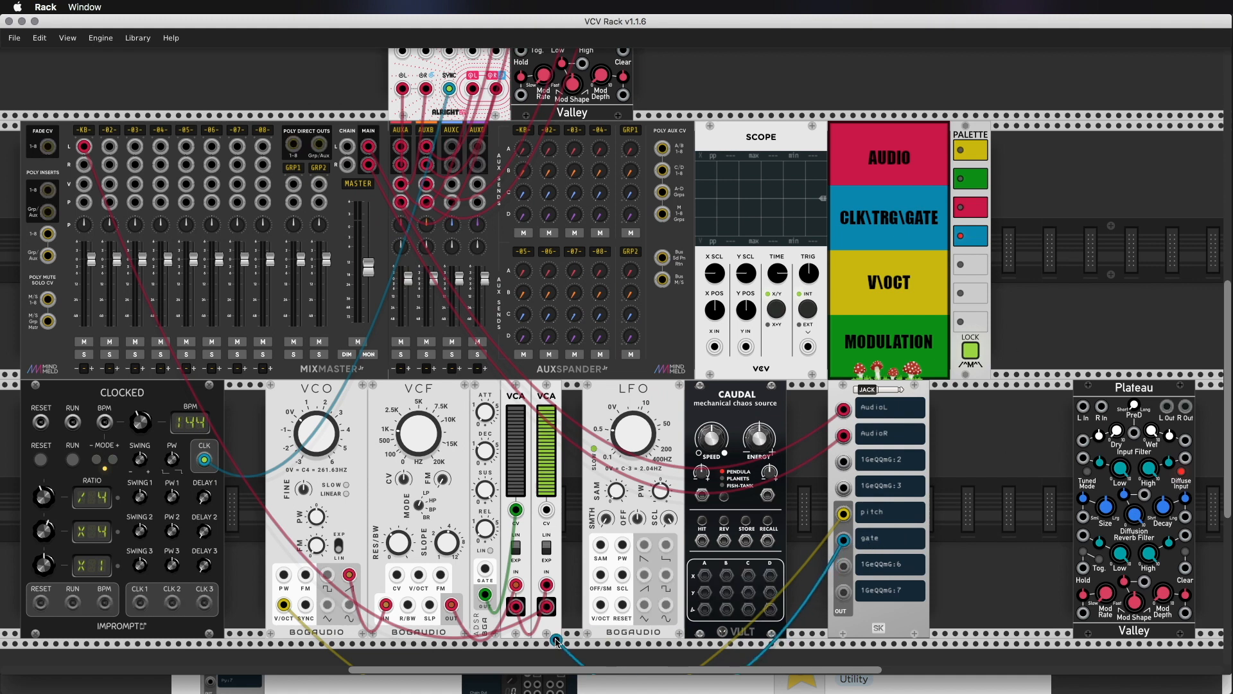
# - Scroll the rack to patch the mixer outs and pitch/gate cables
pyautogui.scroll(-3)
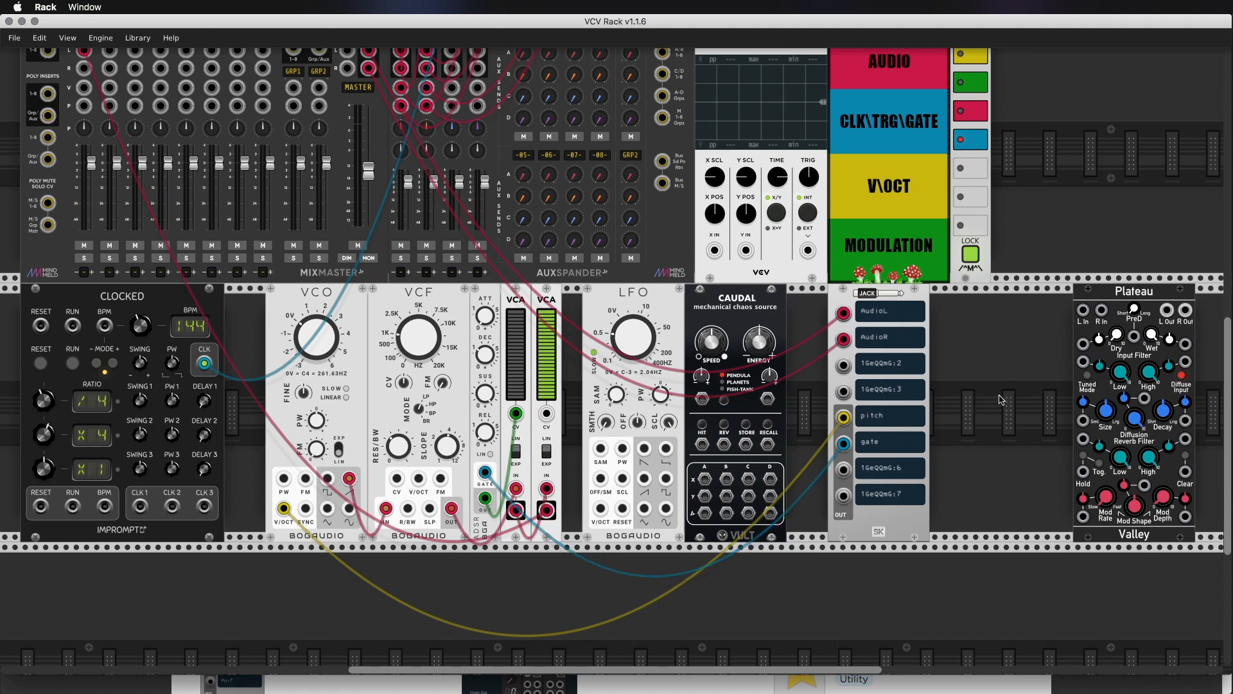
pyautogui.moveTo(1043, 370)
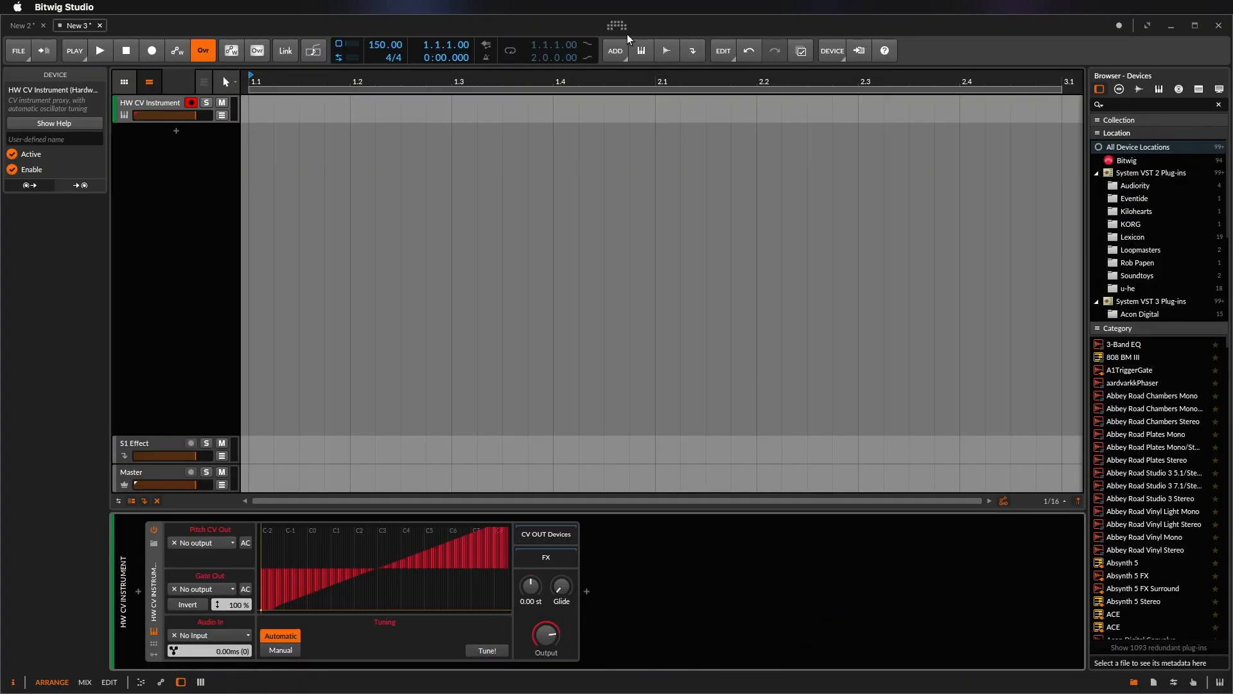
# - Add a stereo input bus named 'Audio from VCV' in the JACK audio settings
pyautogui.click(617, 26)
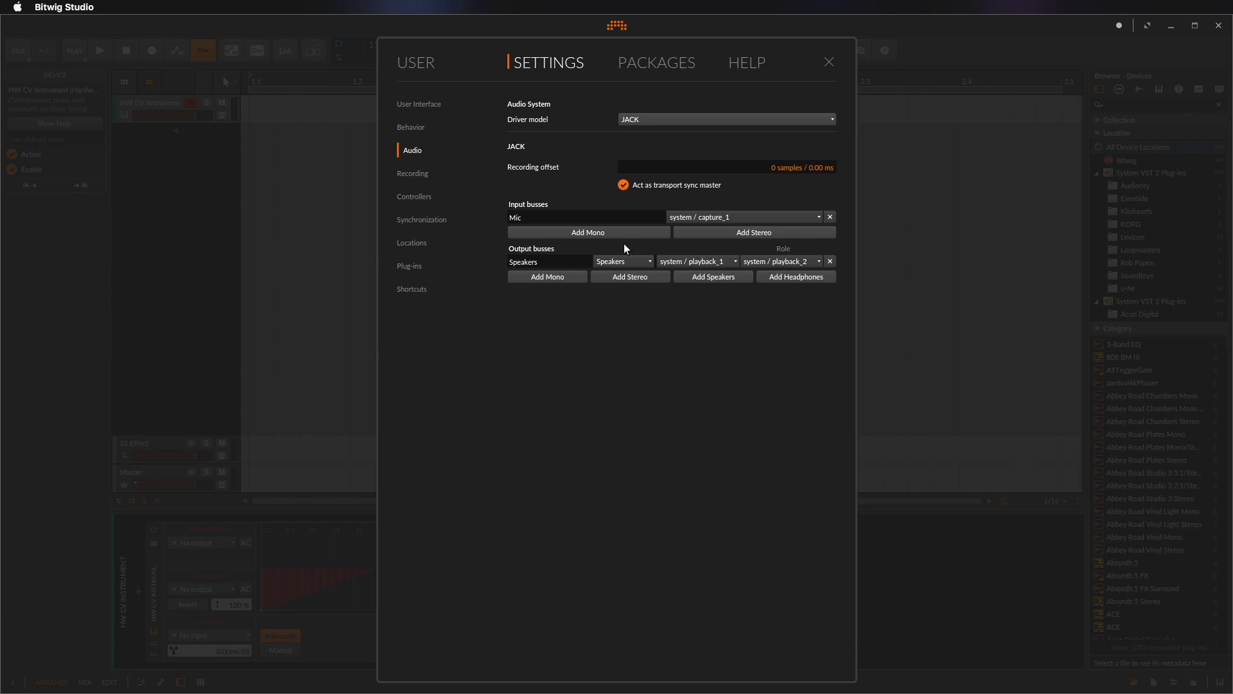
pyautogui.click(754, 232)
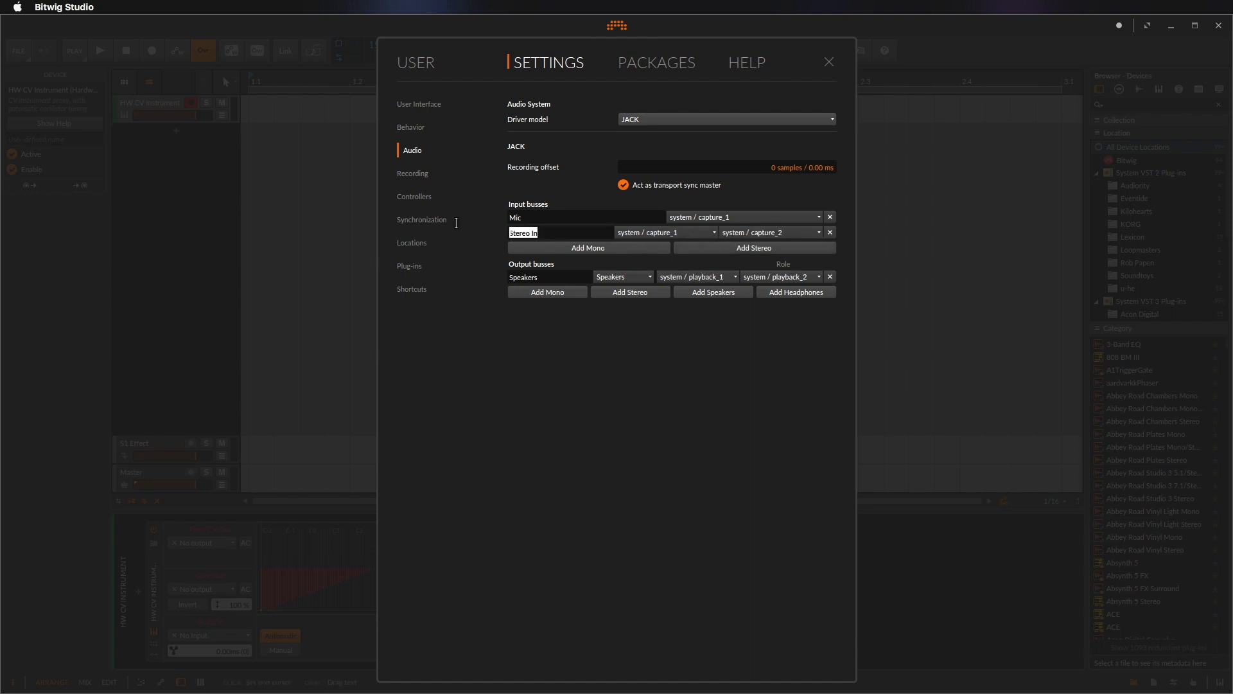
pyautogui.write('Audio from VCV')
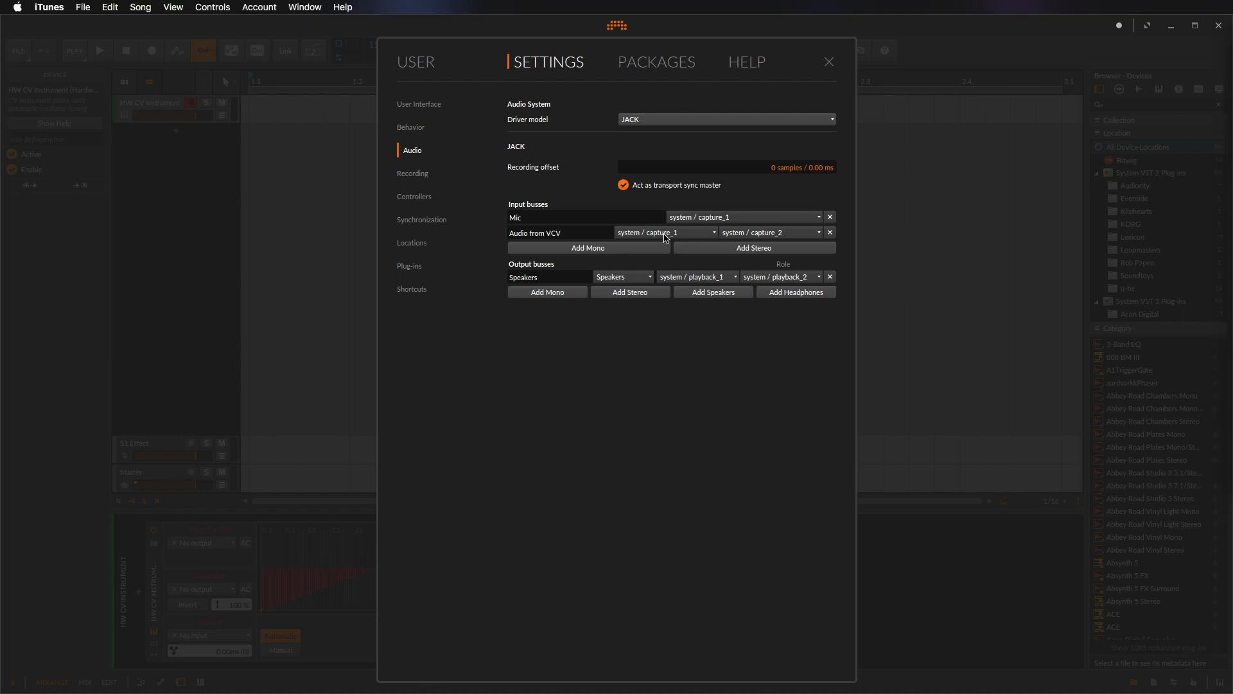
# - Feed the new bus from VCV Rack's AudioL-out and AudioR-out
pyautogui.click(665, 232)
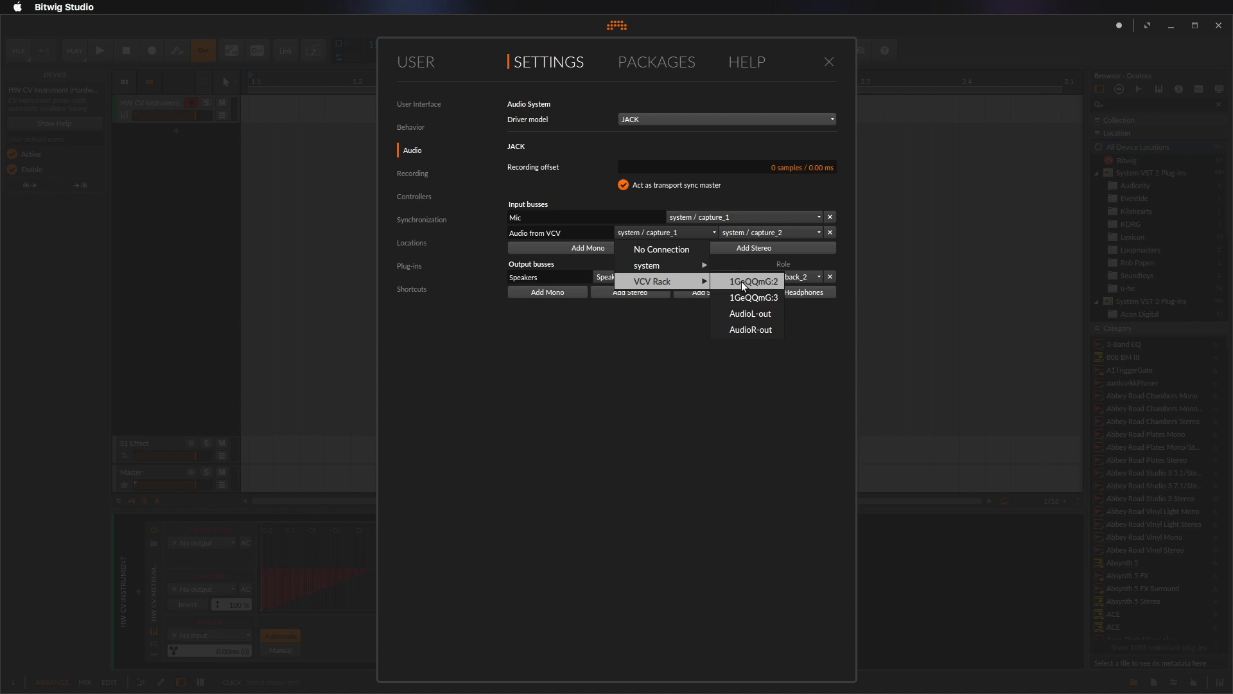
pyautogui.click(749, 314)
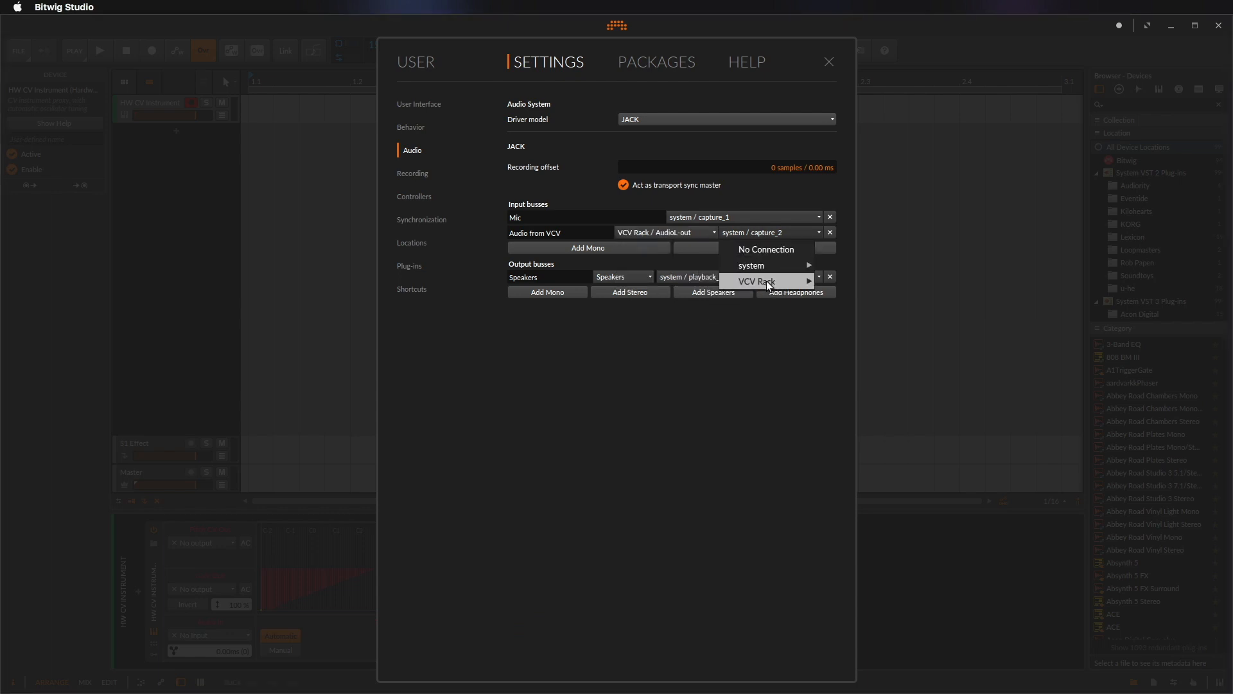
pyautogui.click(756, 281)
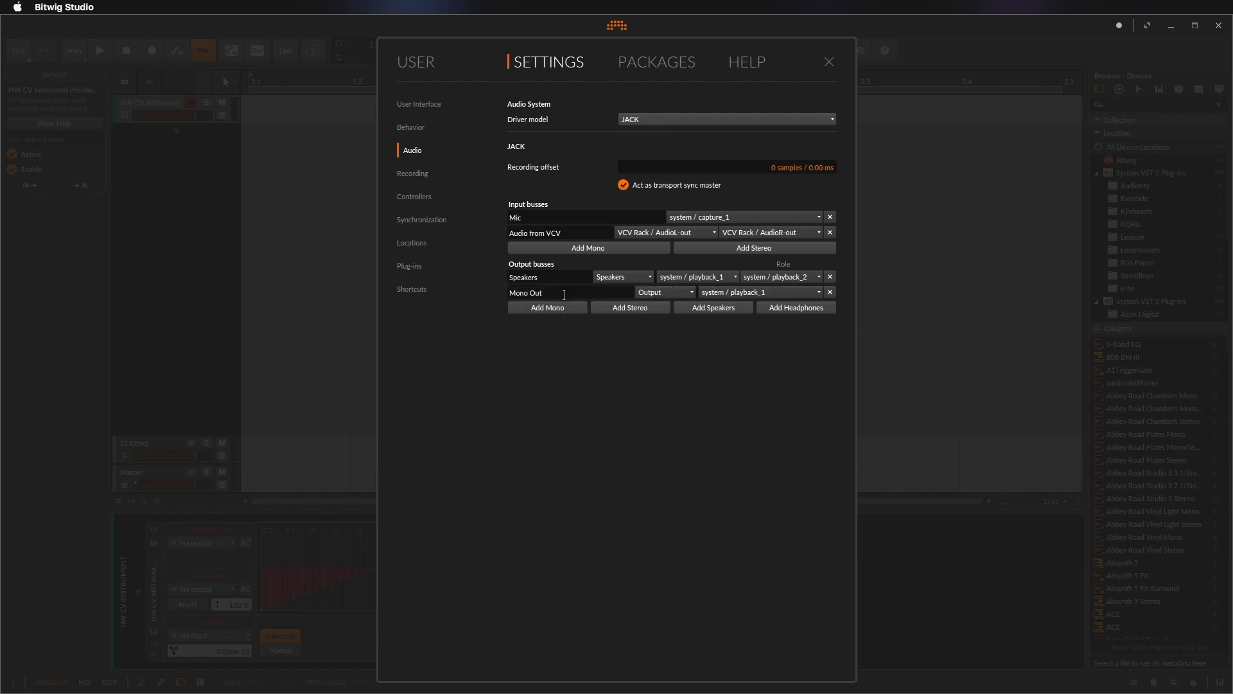
# - Add mono output buses pitch and gate feeding VCV Rack's pitch-in and gate-in
pyautogui.write('pitch')
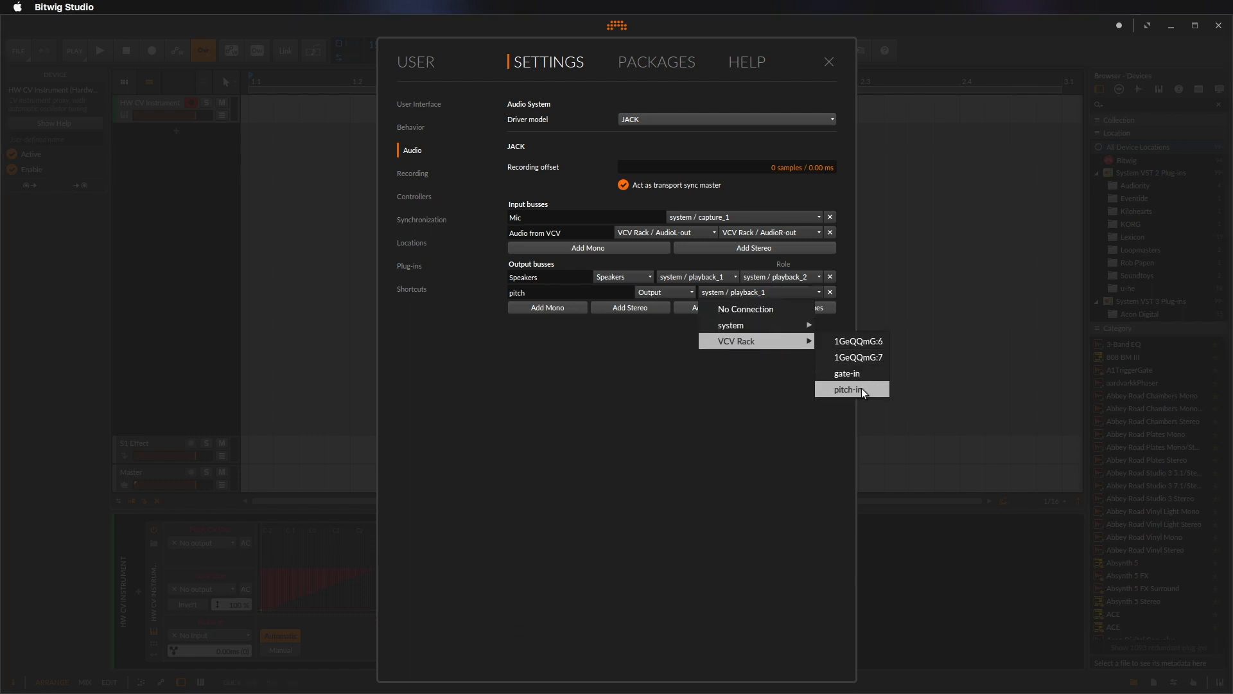
pyautogui.click(848, 388)
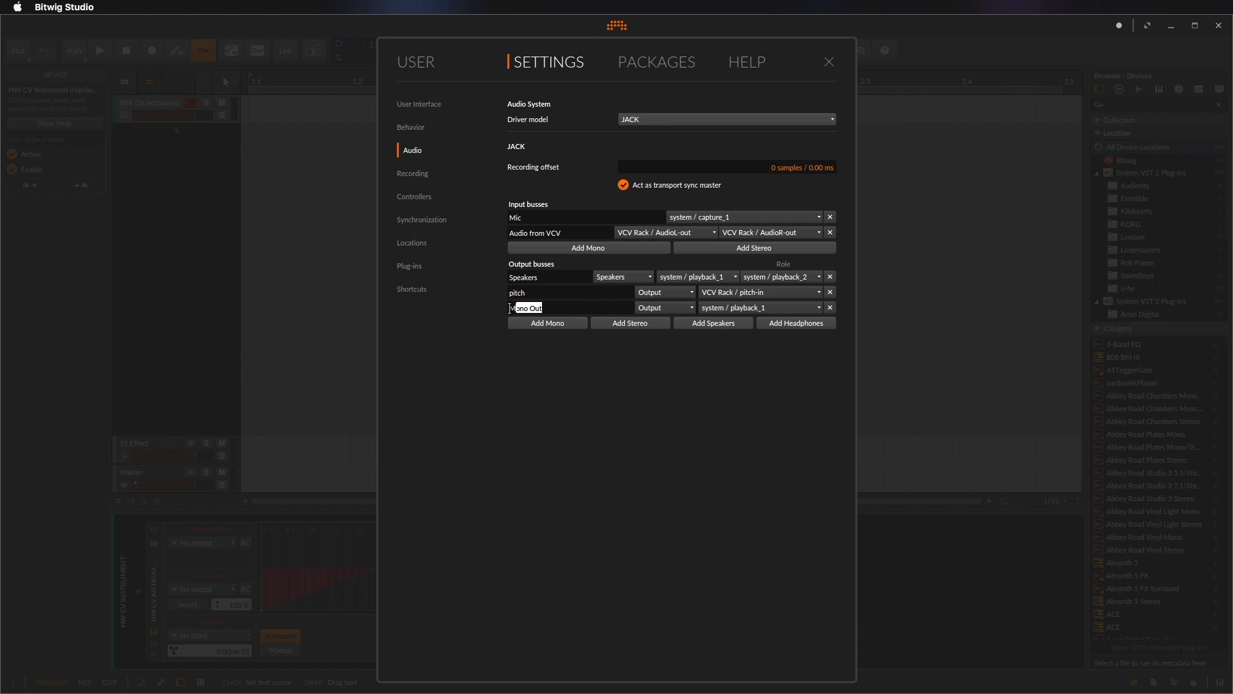
pyautogui.write('gate')
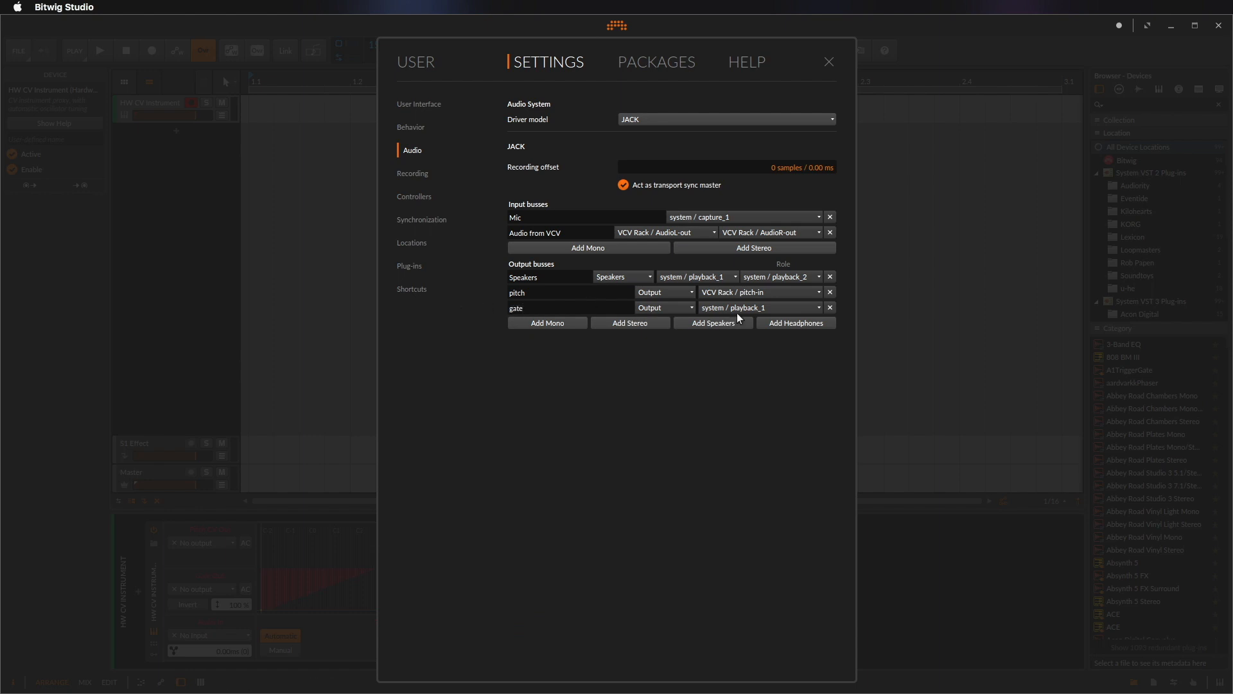
pyautogui.click(760, 307)
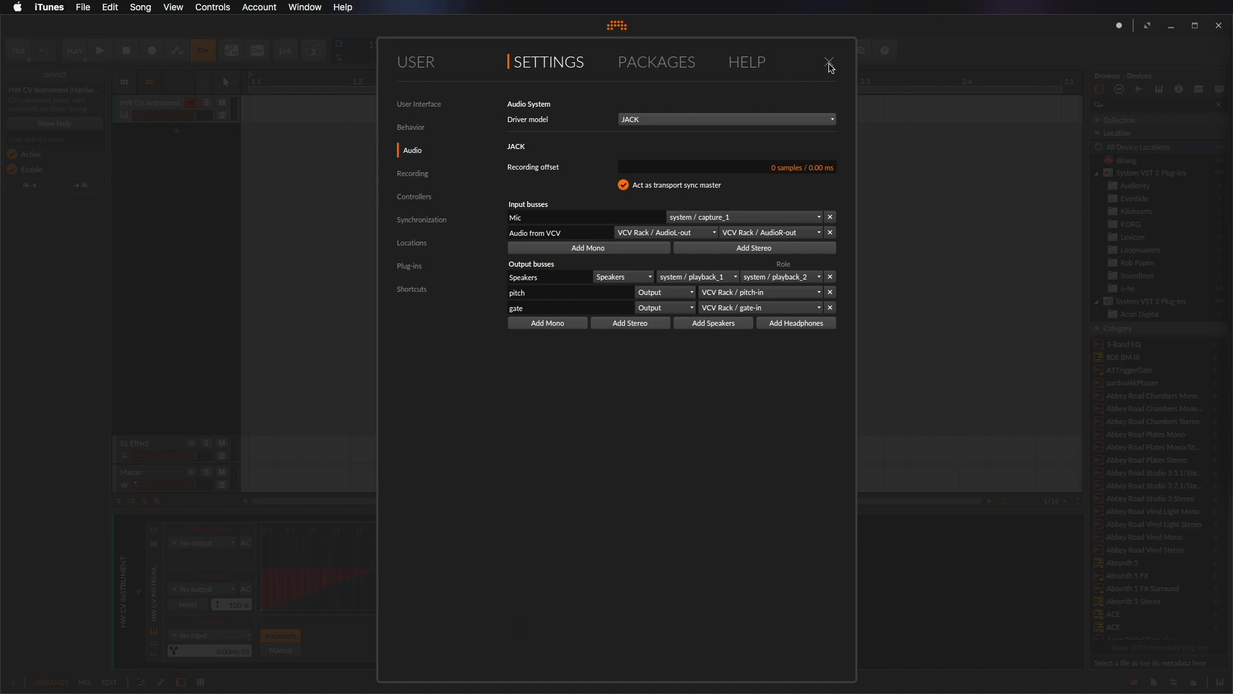
pyautogui.click(829, 62)
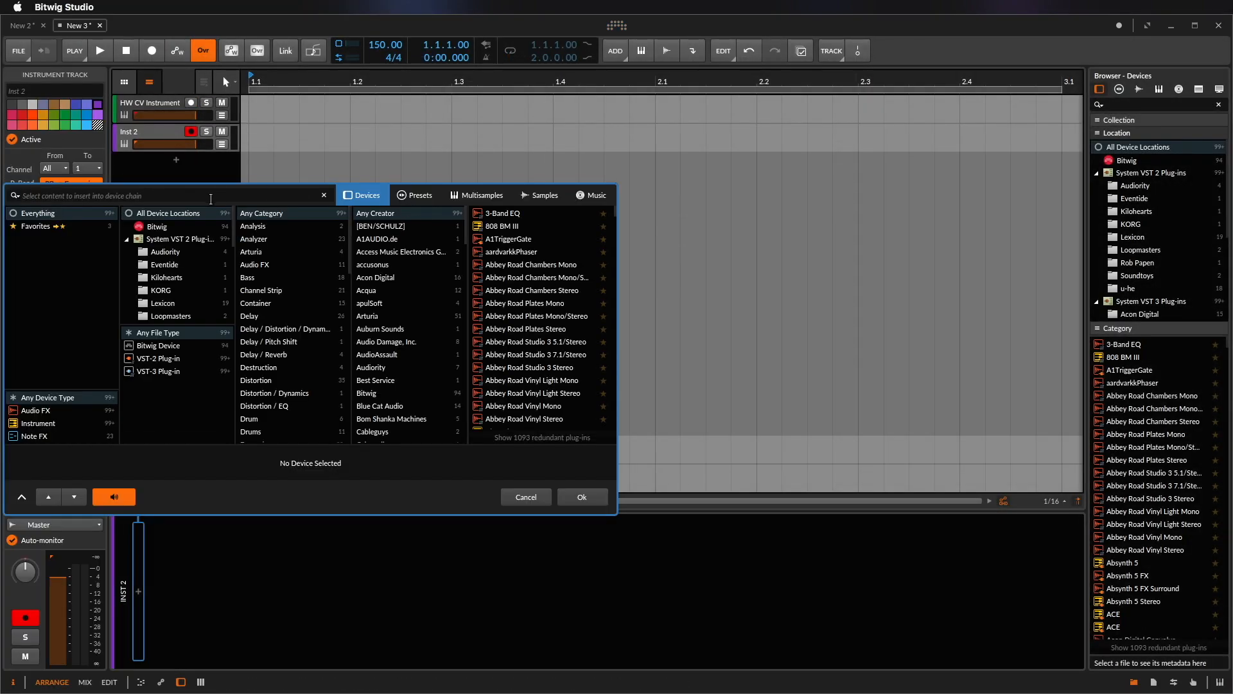
# - Insert a Poly Grid device on the new instrument track
pyautogui.write('poly')
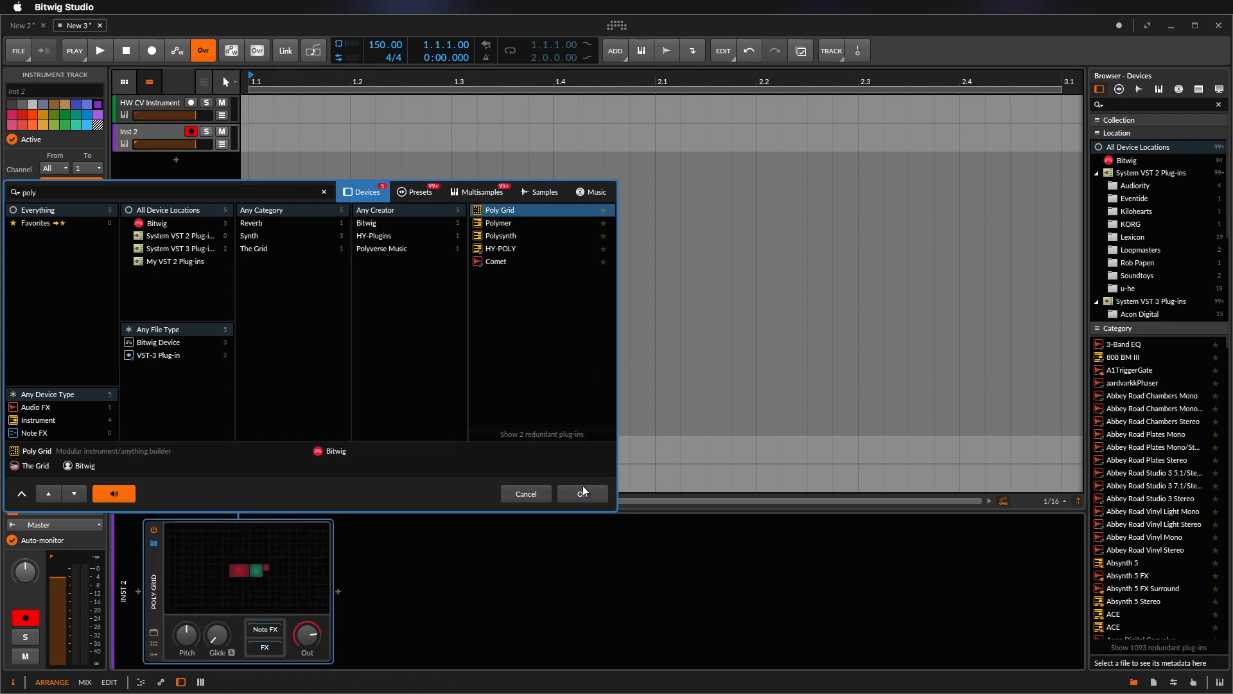
pyautogui.click(582, 493)
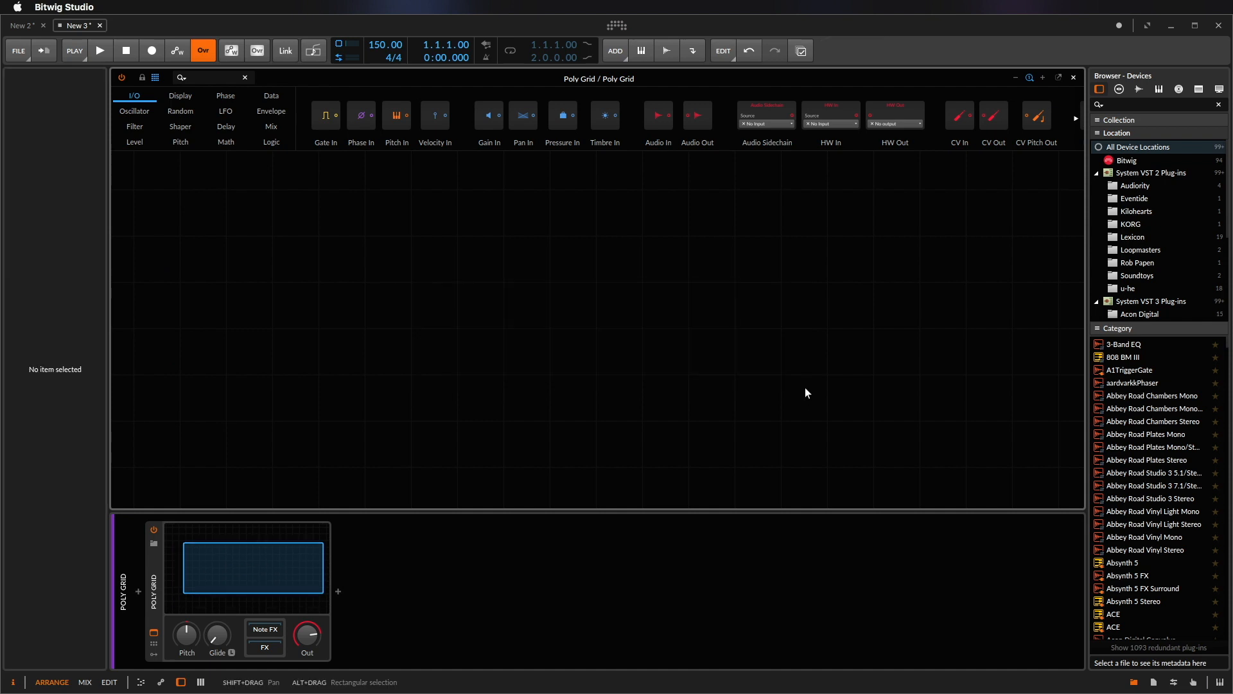
pyautogui.moveTo(703, 350)
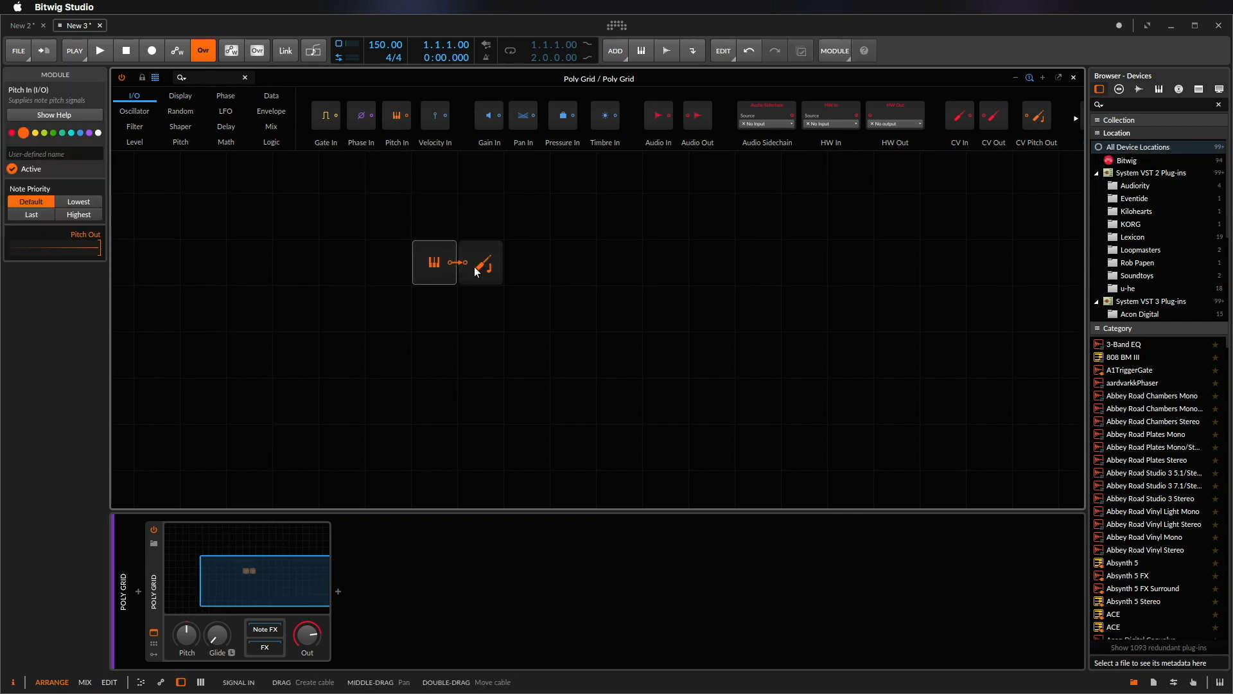
# - Wire Pitch In to CV Pitch Out and Gate In to a CV Out with Destination gate
pyautogui.click(479, 262)
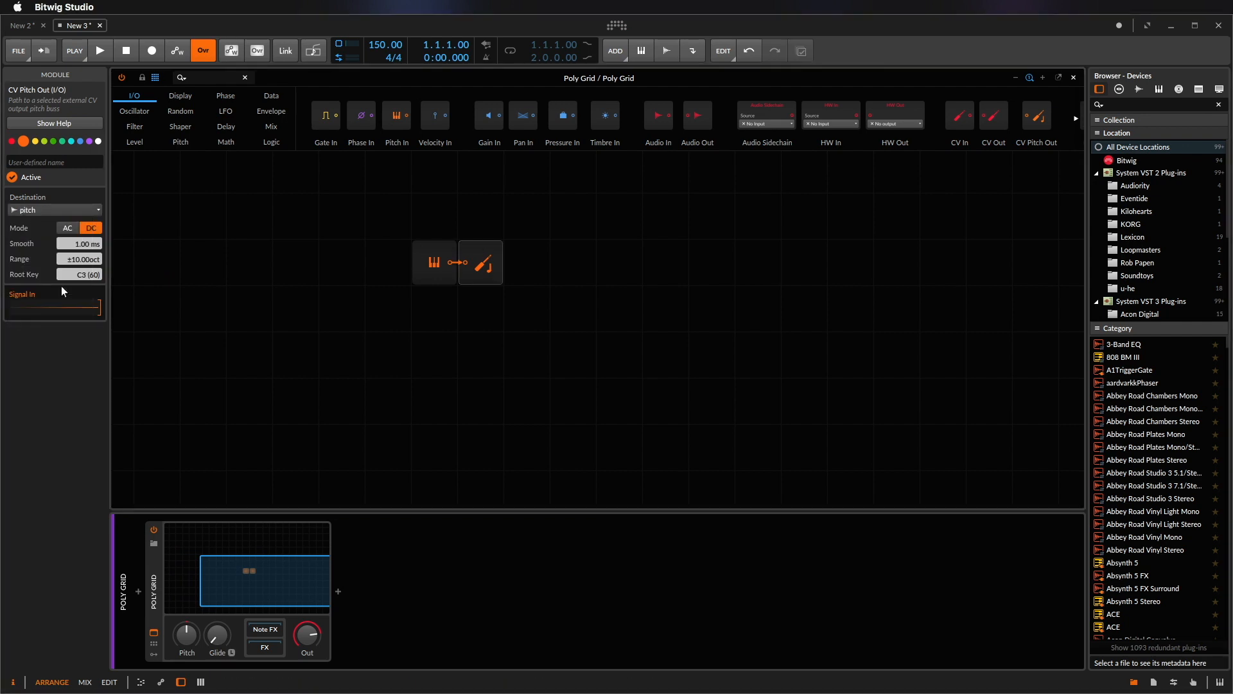
pyautogui.moveTo(359, 116)
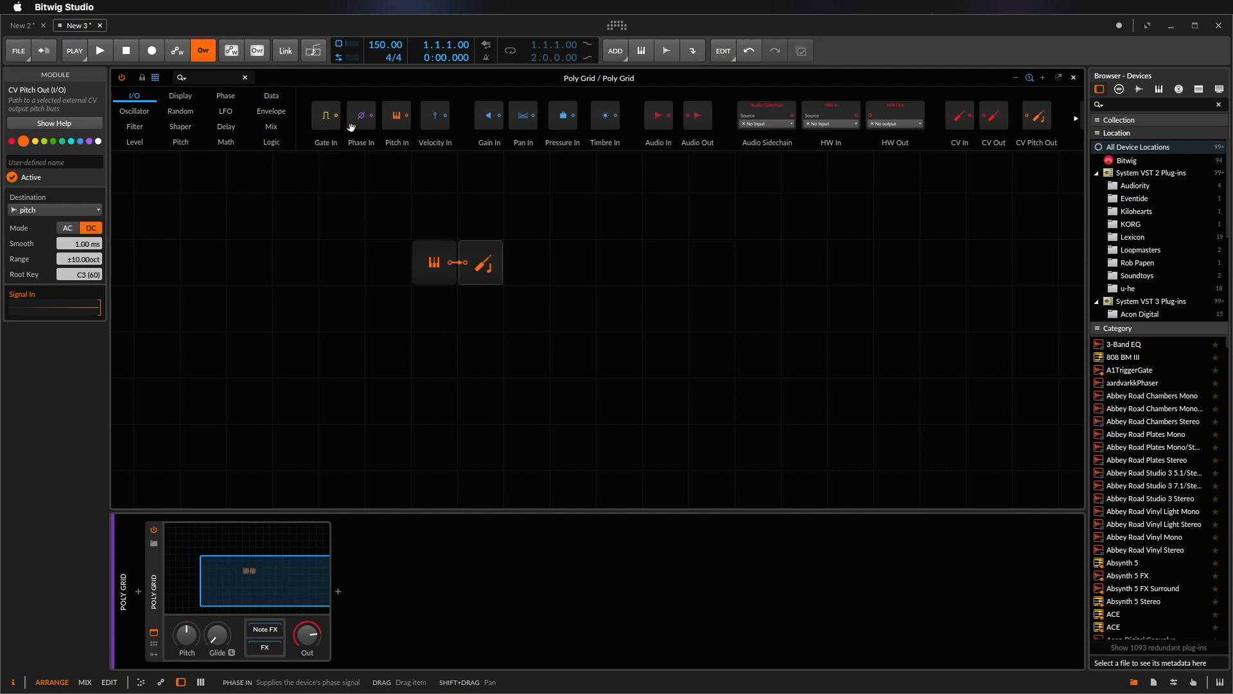
pyautogui.moveTo(325, 115); pyautogui.dragTo(388, 262)
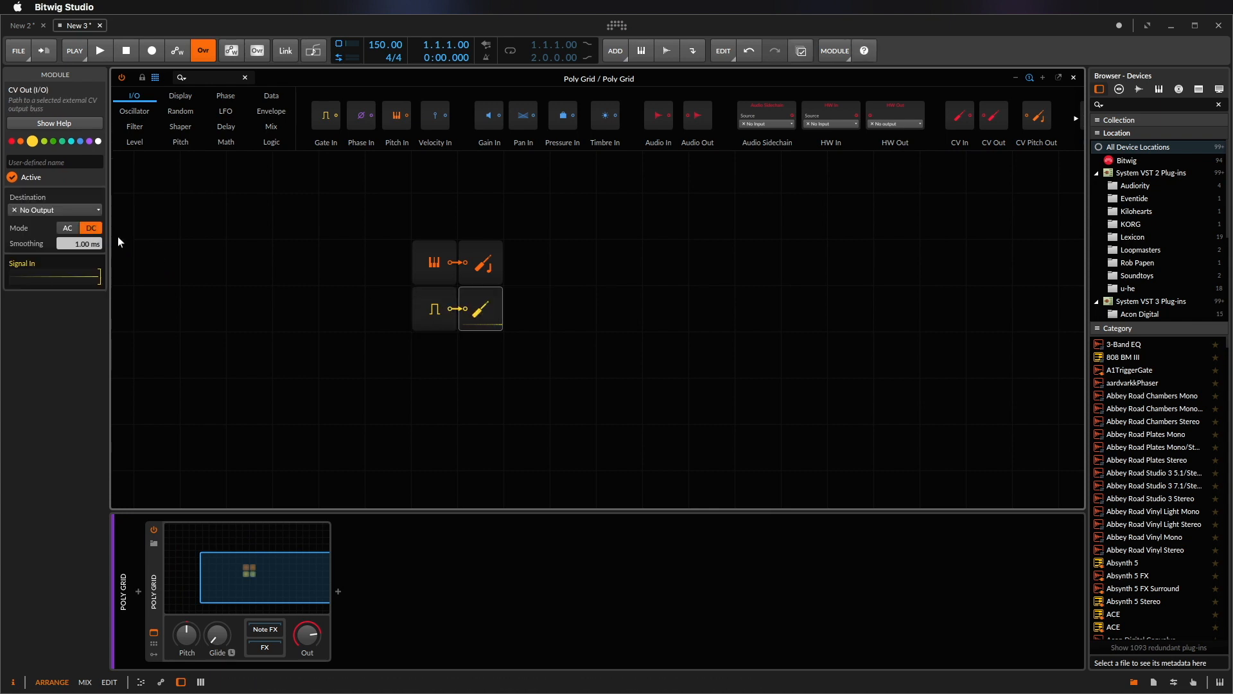
pyautogui.click(56, 209)
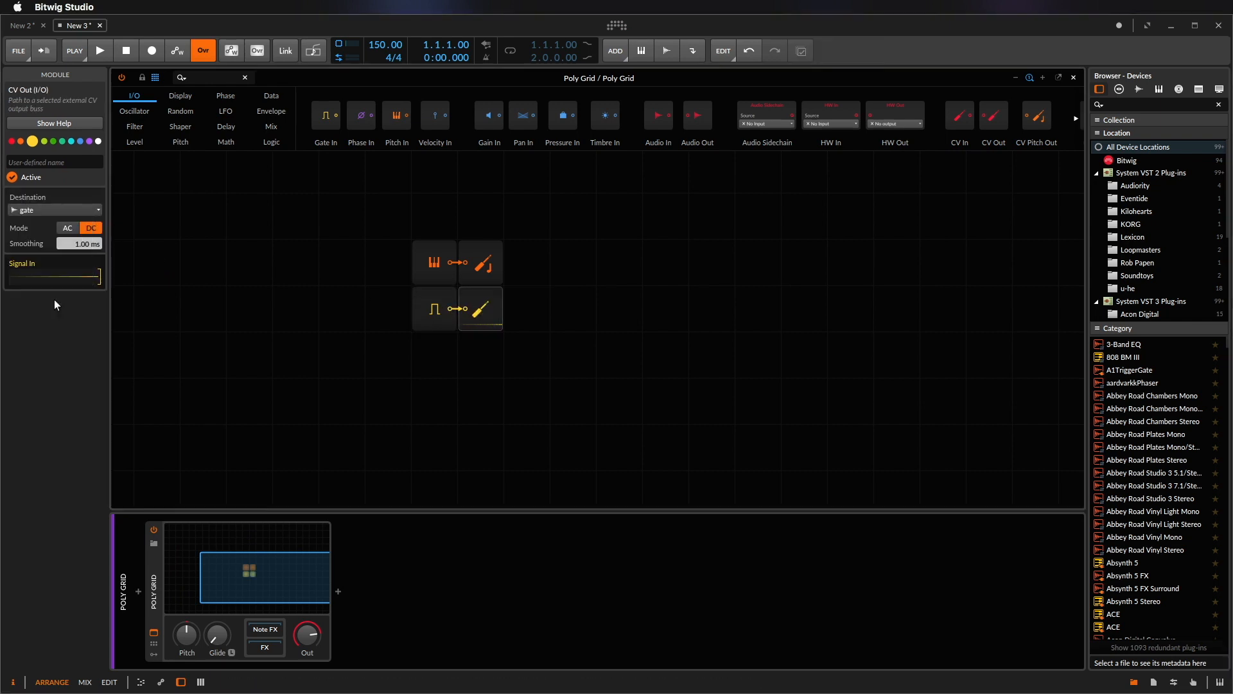
pyautogui.moveTo(840, 180)
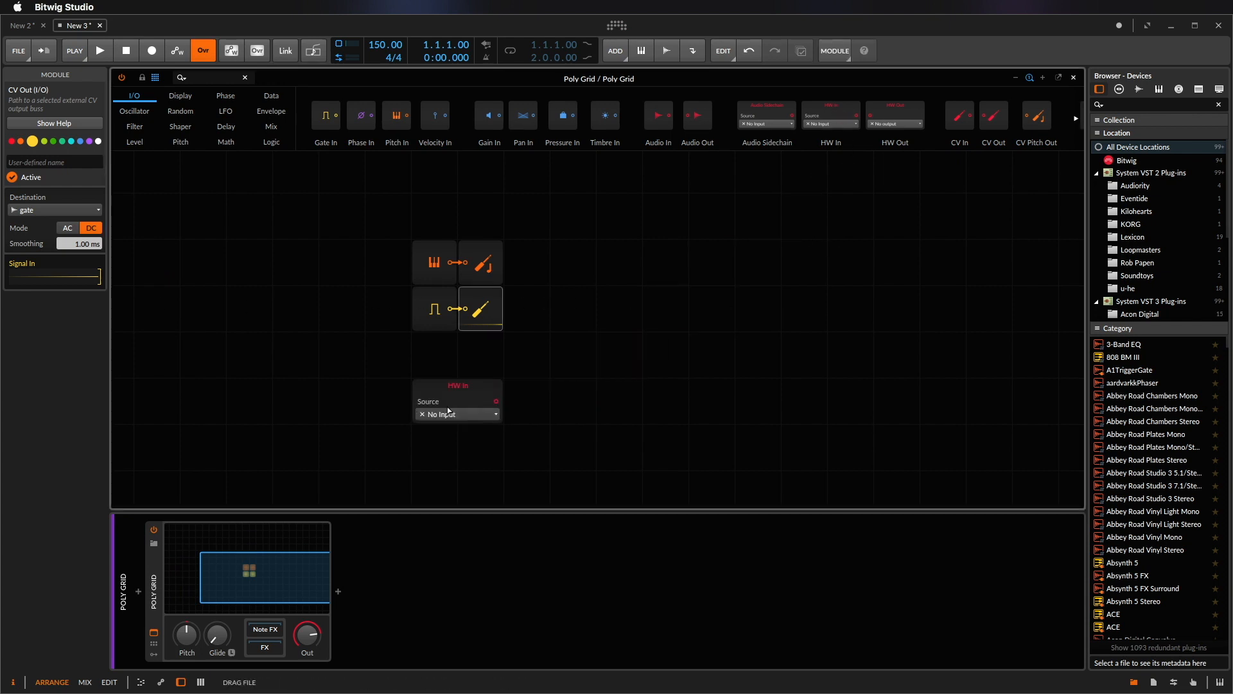
# - Set the HW In module's source to the Audio from VCV bus
pyautogui.click(456, 414)
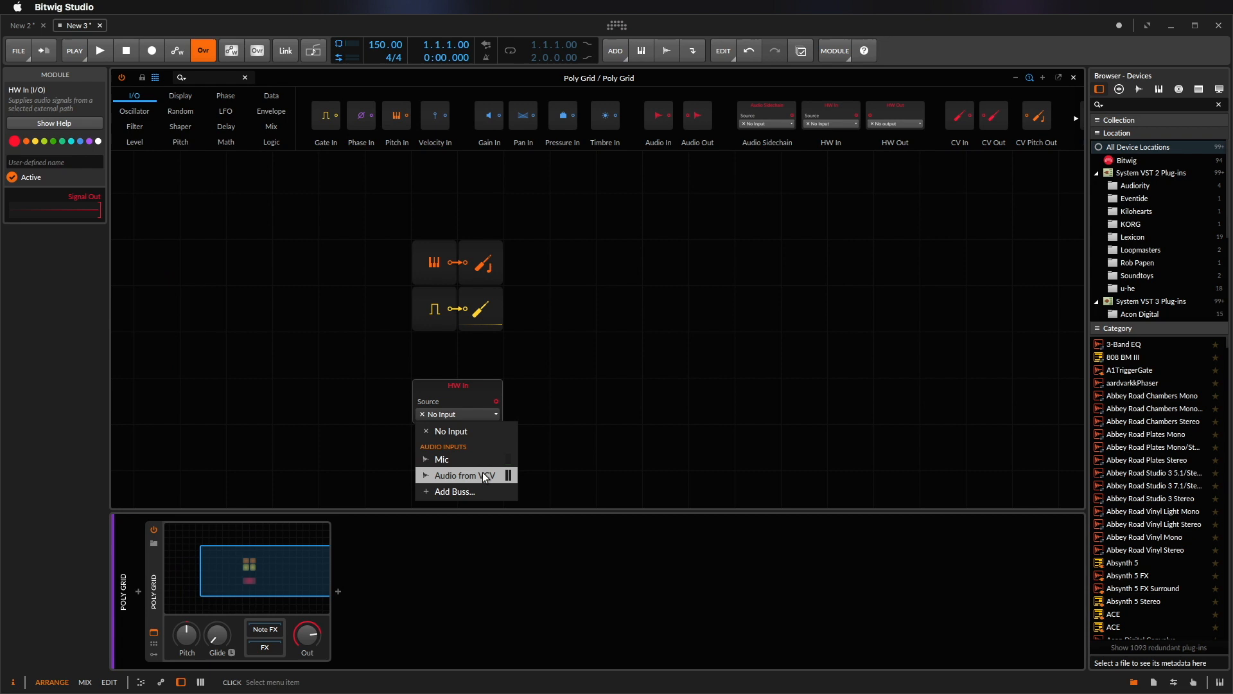
pyautogui.click(459, 475)
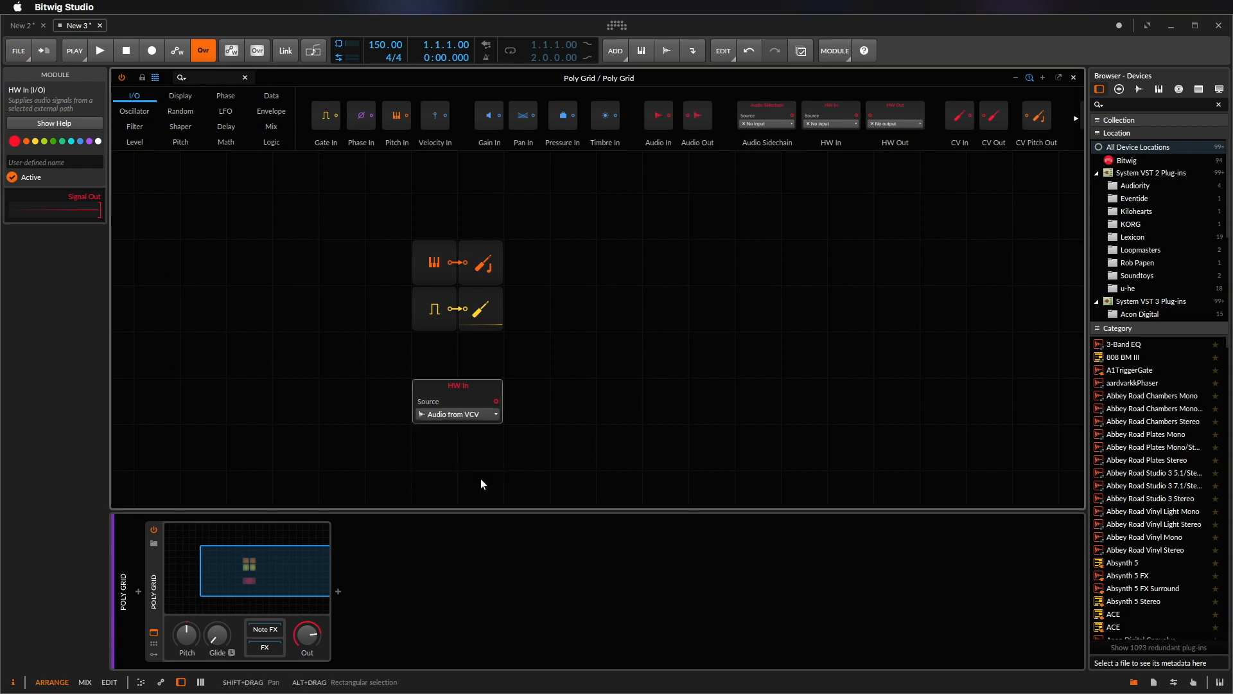
pyautogui.moveTo(696, 116)
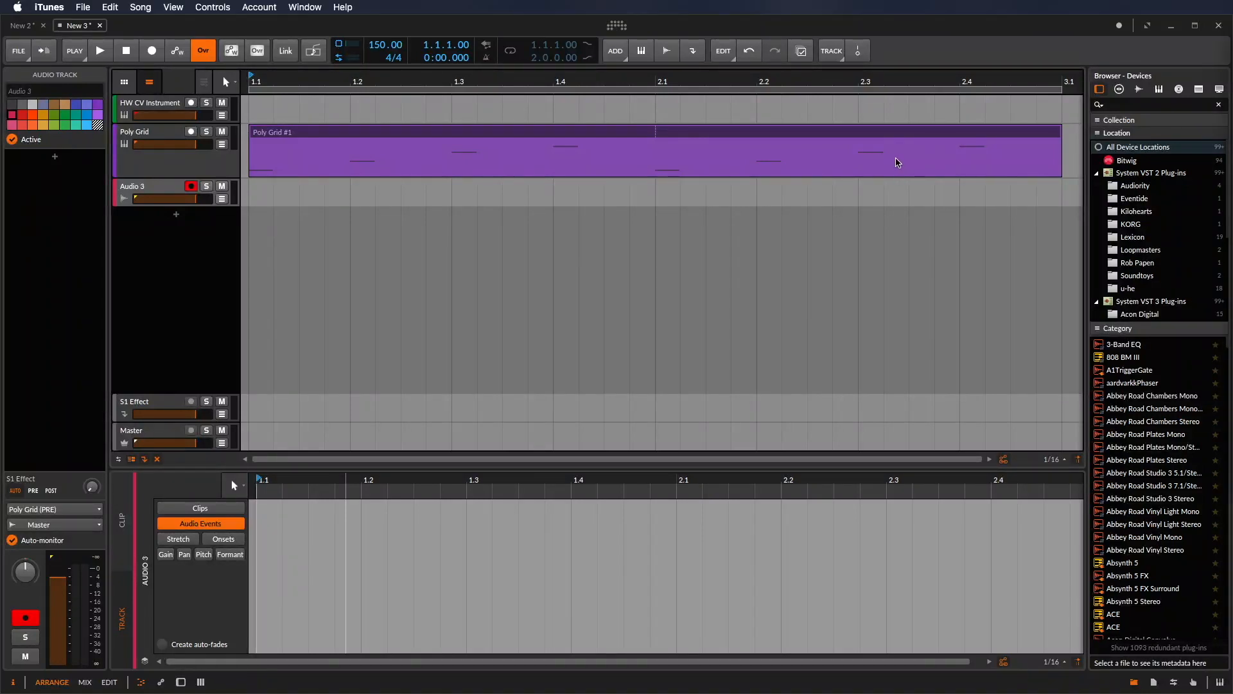
pyautogui.moveTo(415, 154)
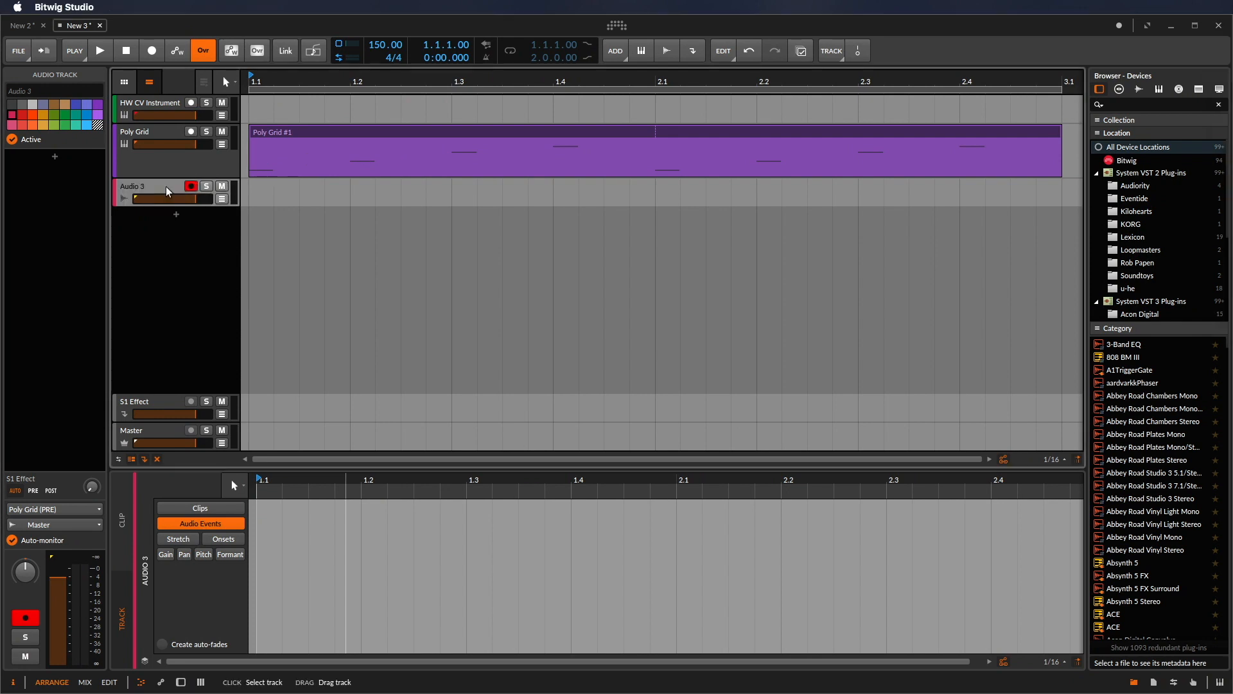
# - Record the Poly Grid (PRE) signal as a new clip on Audio 3
pyautogui.click(52, 509)
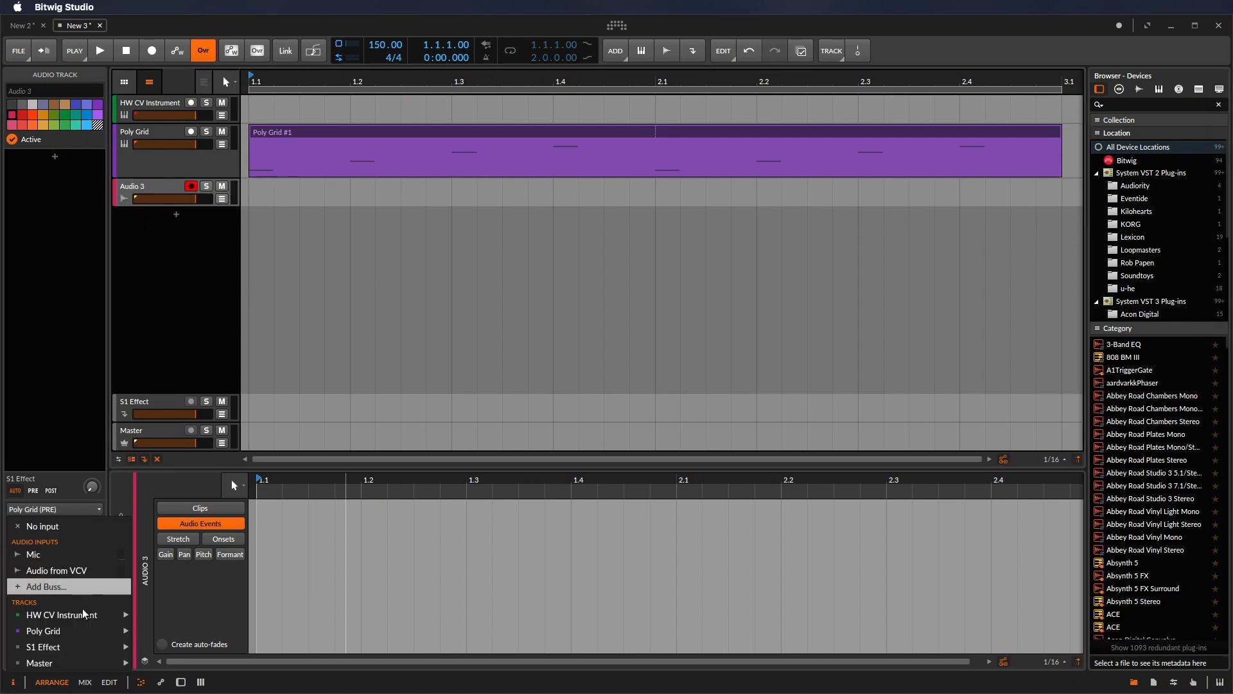
pyautogui.click(152, 50)
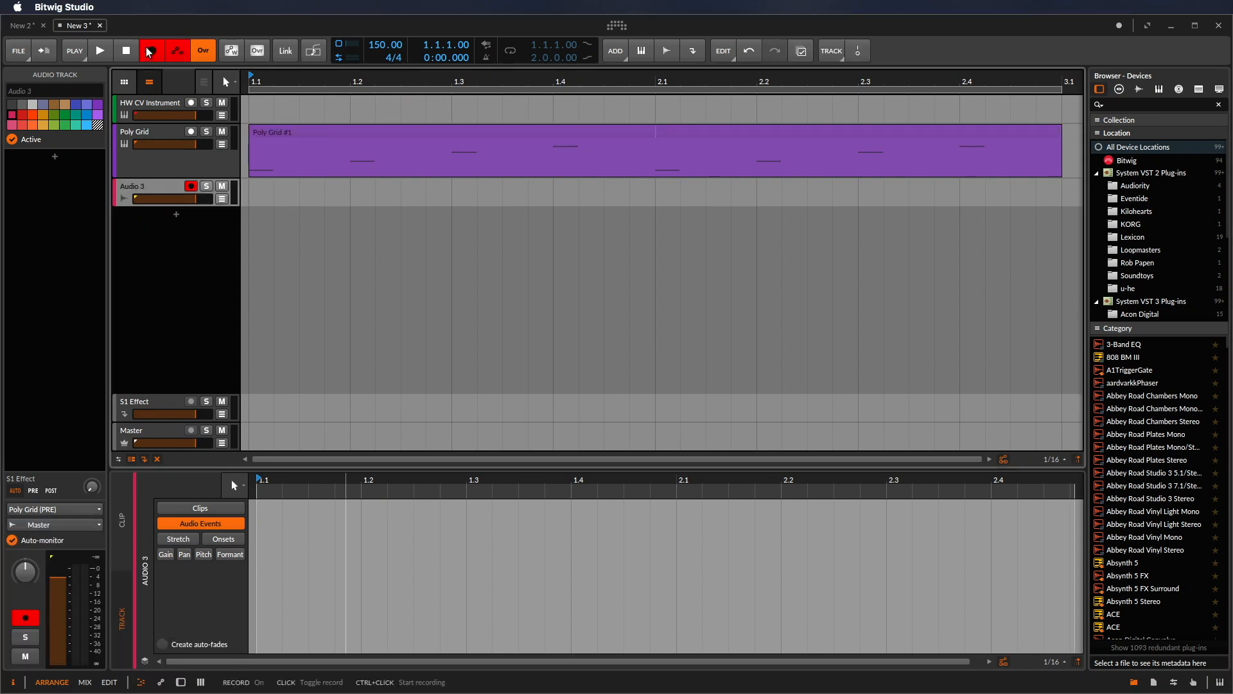
pyautogui.click(100, 50)
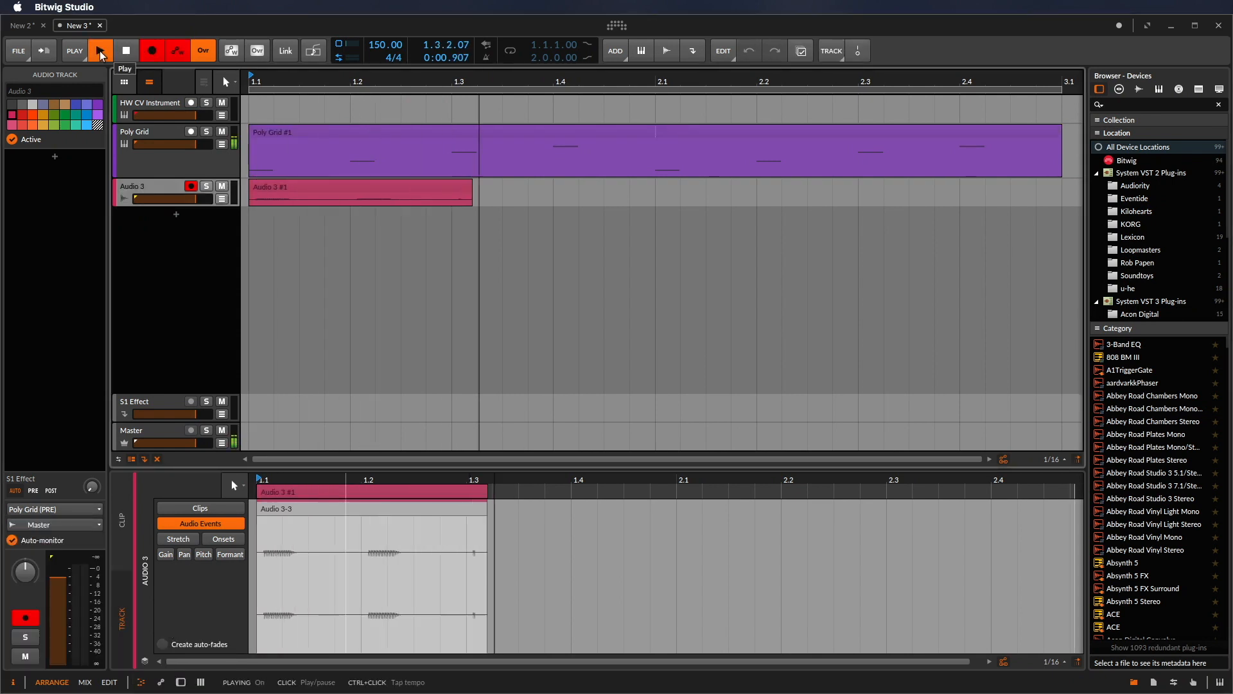
pyautogui.click(101, 50)
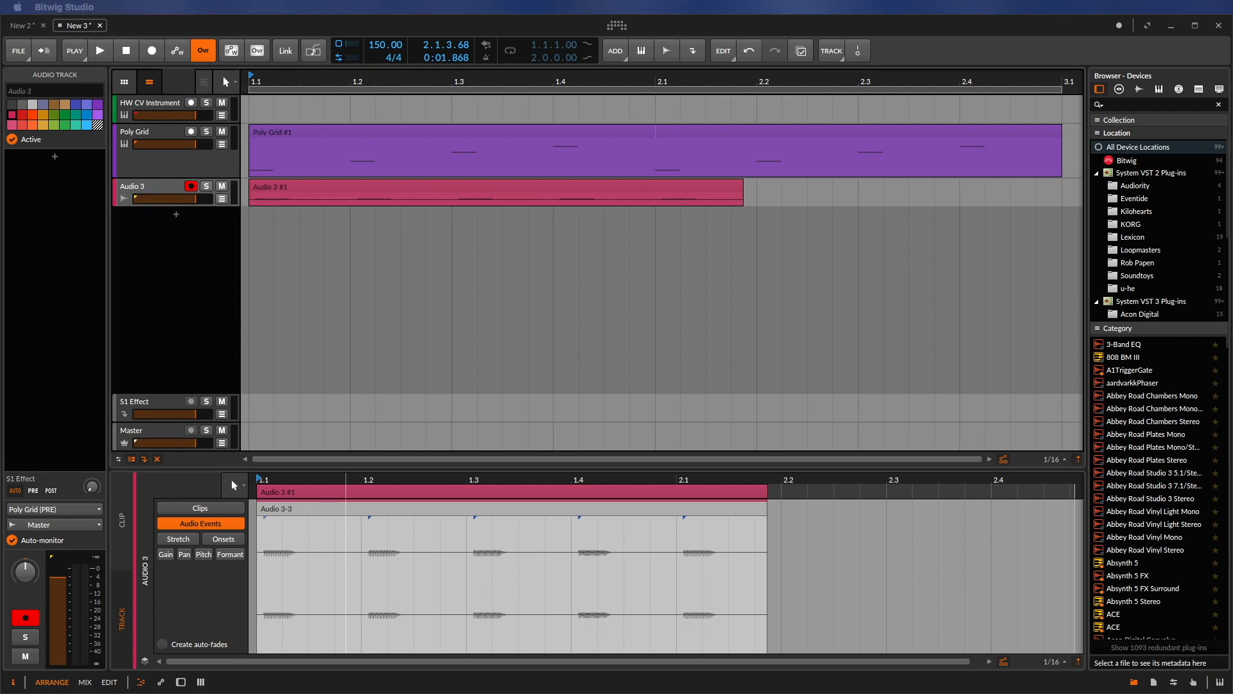
pyautogui.click(496, 190)
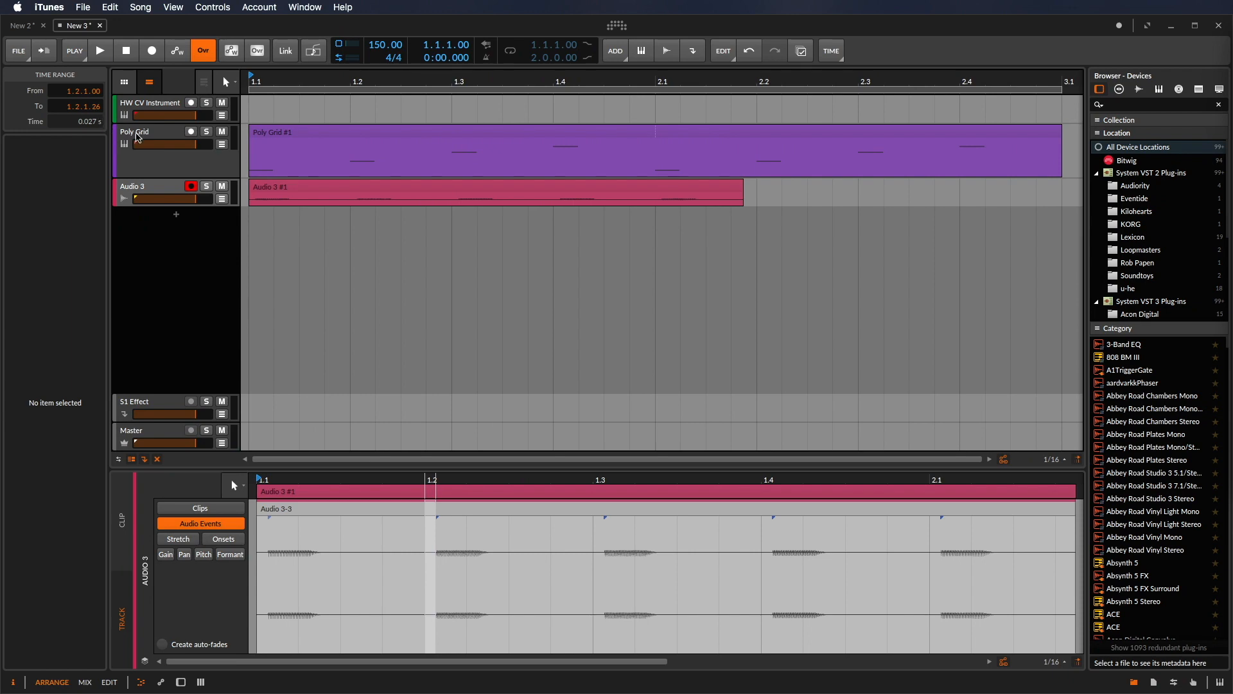
# - Insert a Time Shift device after the Poly Grid on its track
pyautogui.click(135, 131)
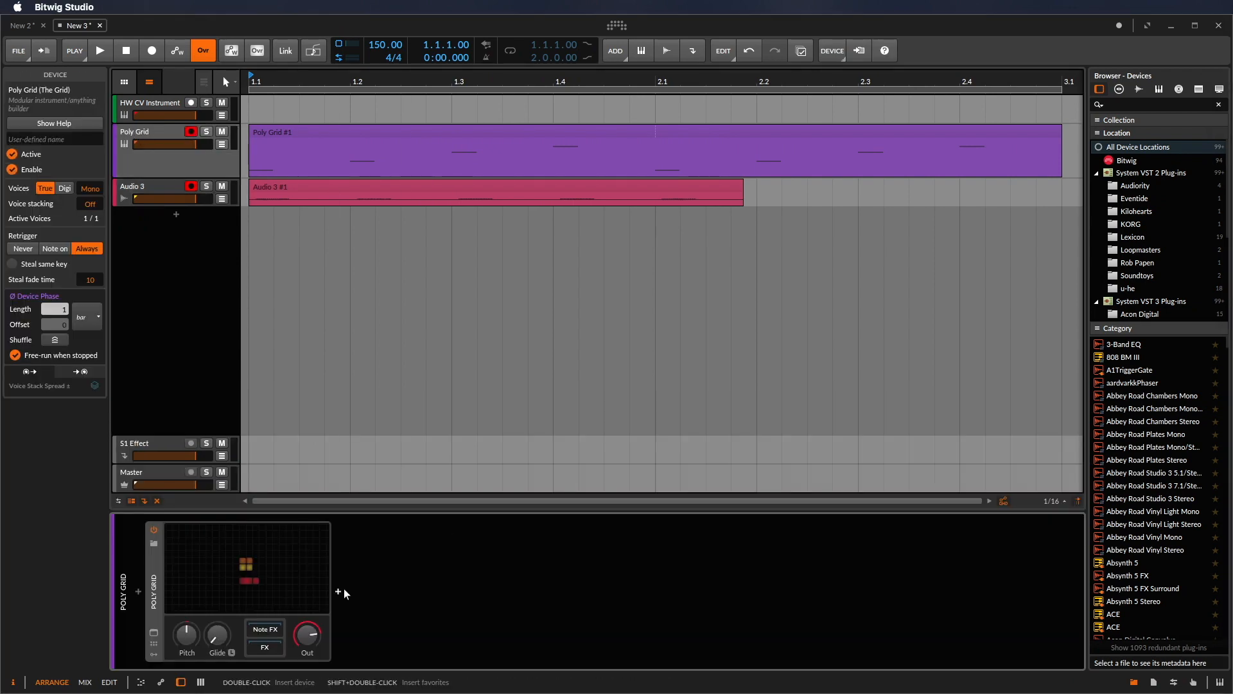
pyautogui.click(337, 590)
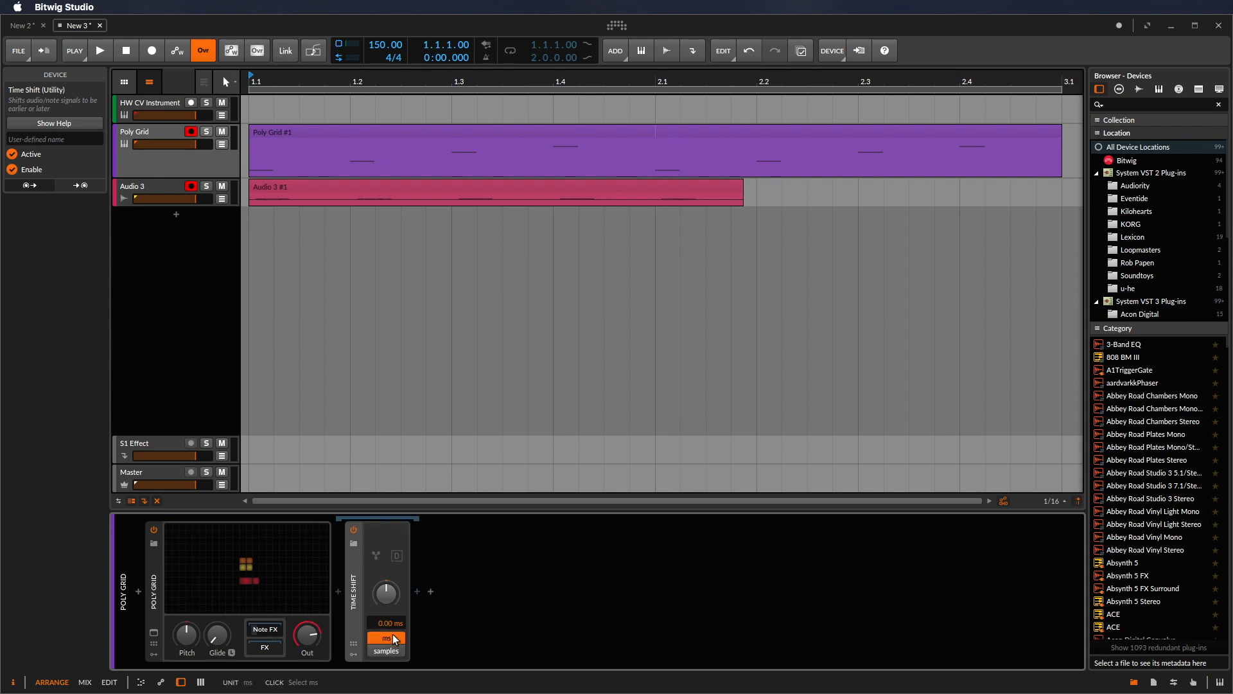
# - Dial the Time Shift value down to about -27 ms so the signal plays earlier
pyautogui.moveTo(385, 623); pyautogui.dragTo(385, 637)
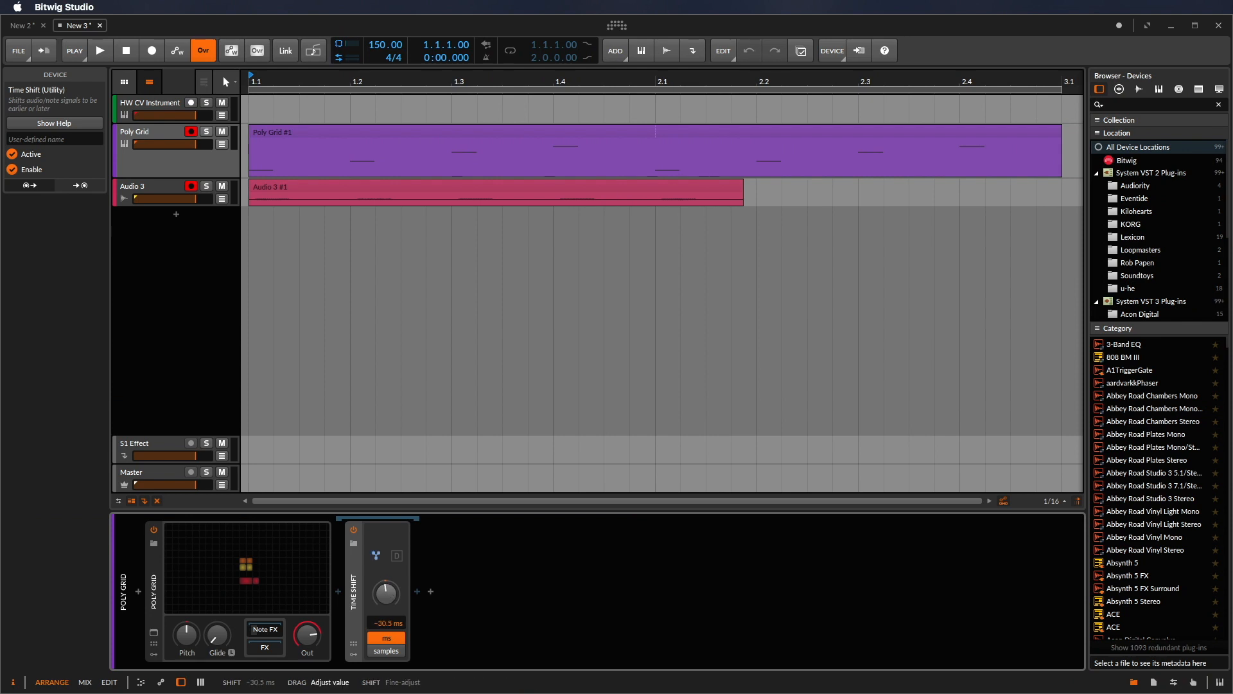
pyautogui.moveTo(386, 592); pyautogui.dragTo(385, 582)
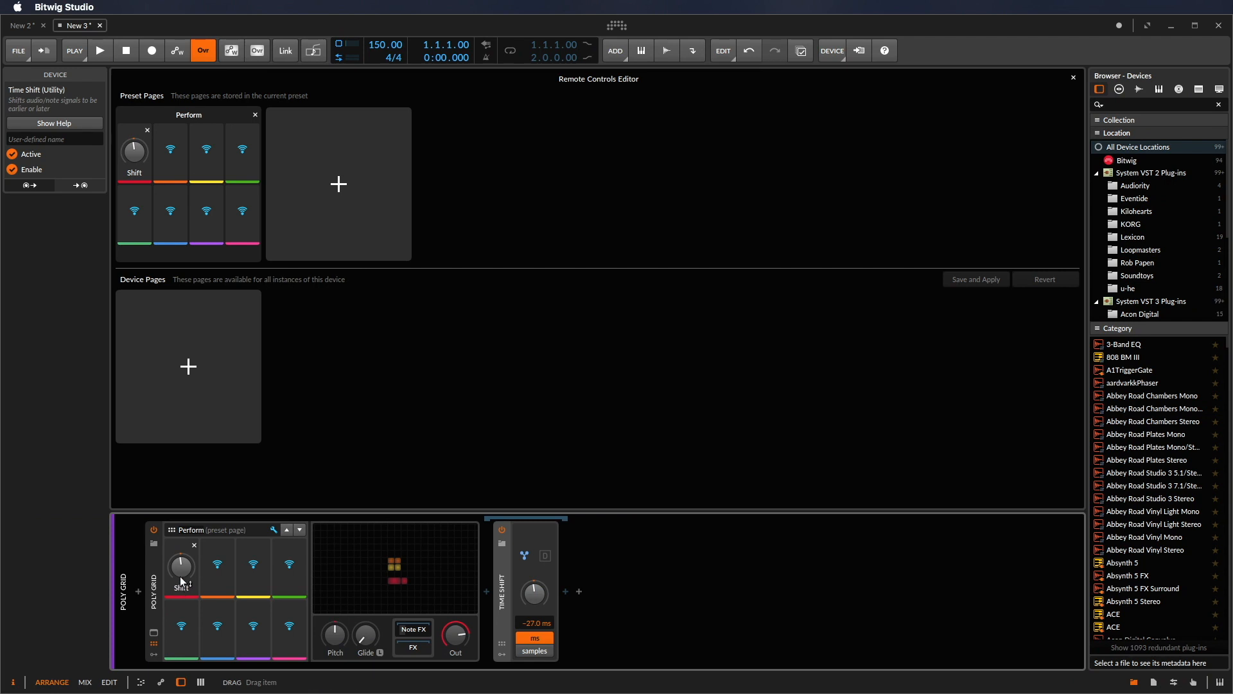
# - Leave the Remote Controls Editor with Shift mapped as LComp and record a new take on Audio 3
pyautogui.click(1072, 77)
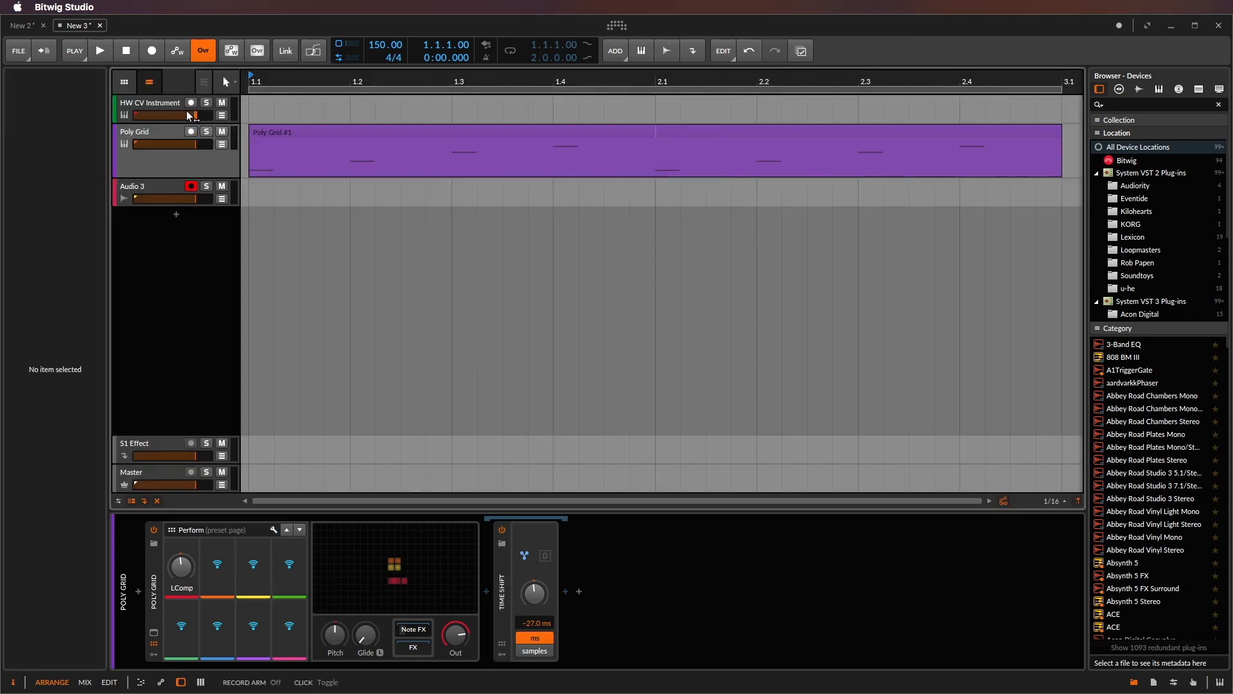
pyautogui.click(100, 50)
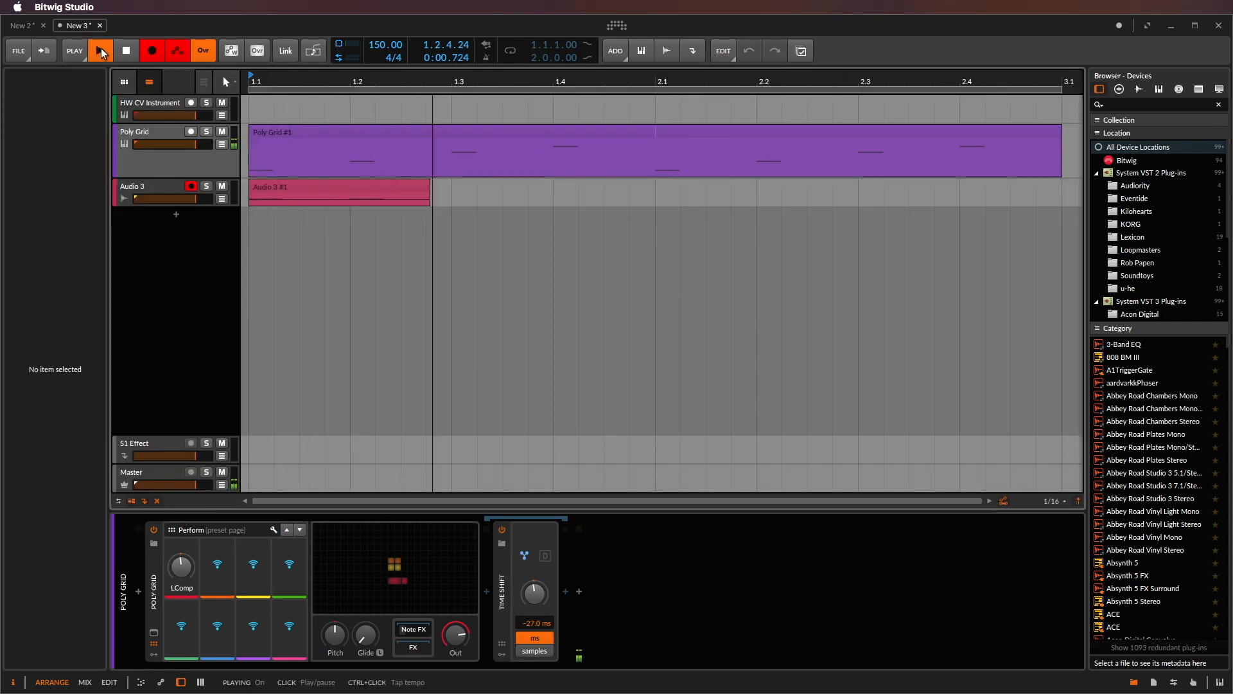